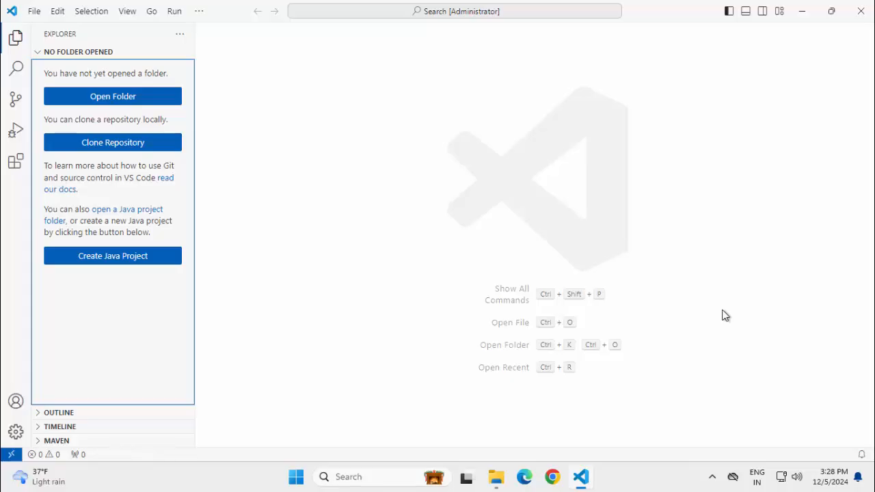
mouse_move(16, 39)
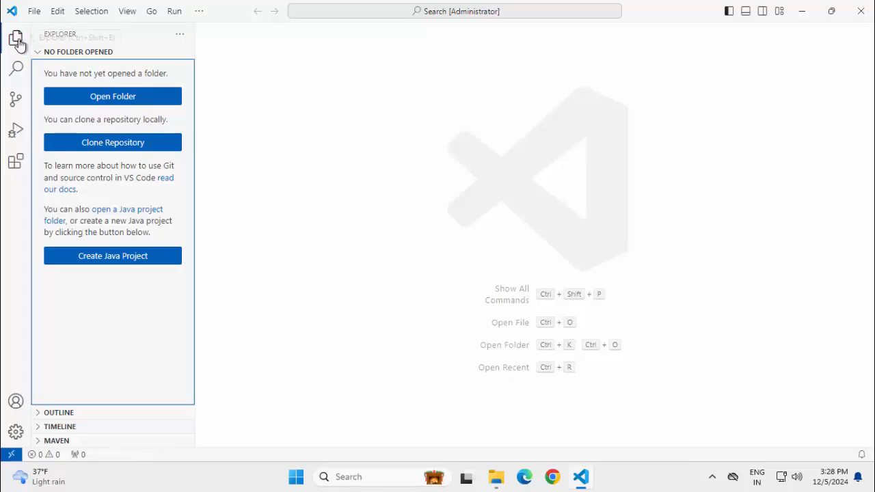
Show the Extensions view listing the installed Java extensions
left_click(16, 162)
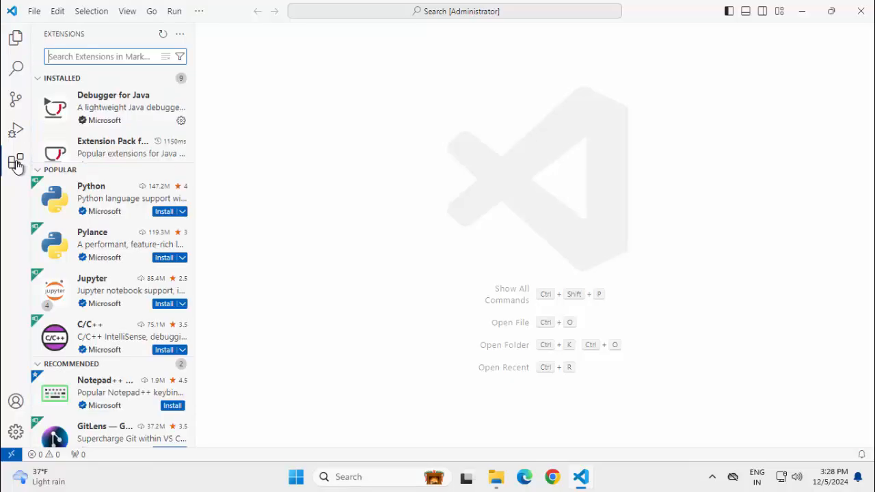
mouse_move(123, 113)
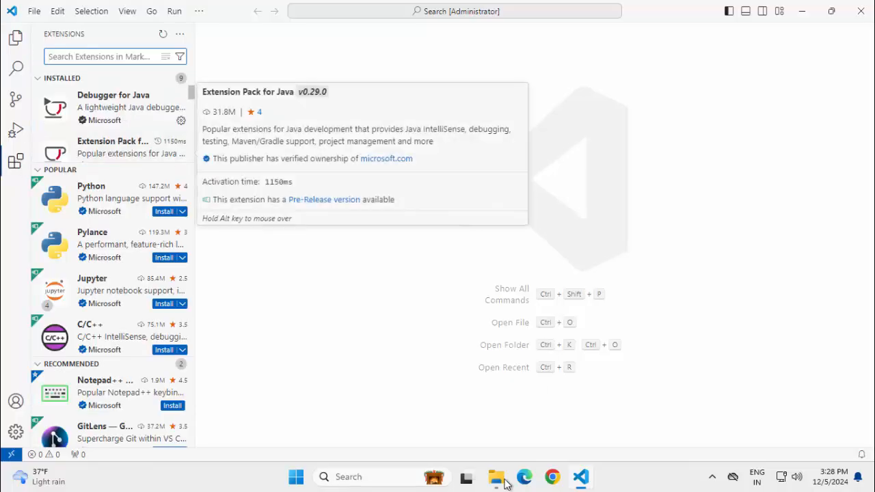
Browse File Explorer into C:\All_Software\Java\Java8 showing jdk1.8.0_202 and jre1.8.0_202
left_click(495, 477)
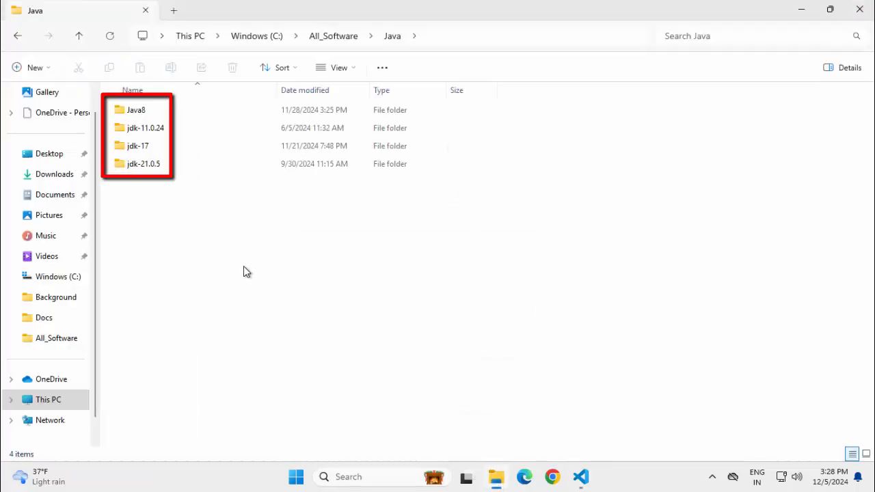
left_click(145, 128)
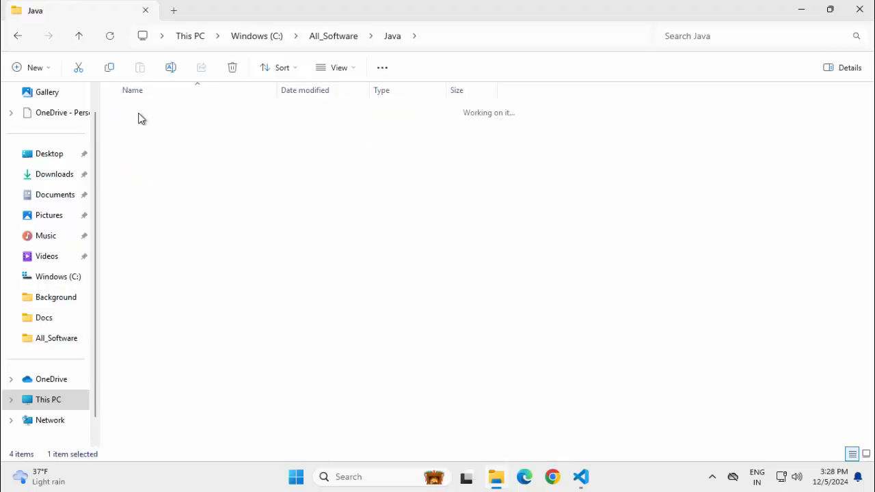
double_click(147, 109)
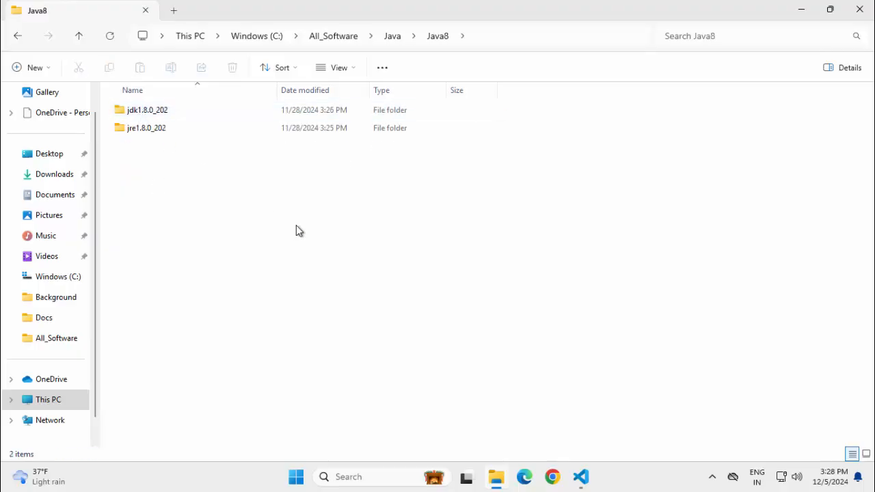
Search 'env' and view Environment Variables with JAVA_HOME on jdk1.8.0_202 and %JAVA_HOME%\bin in Path
type("env")
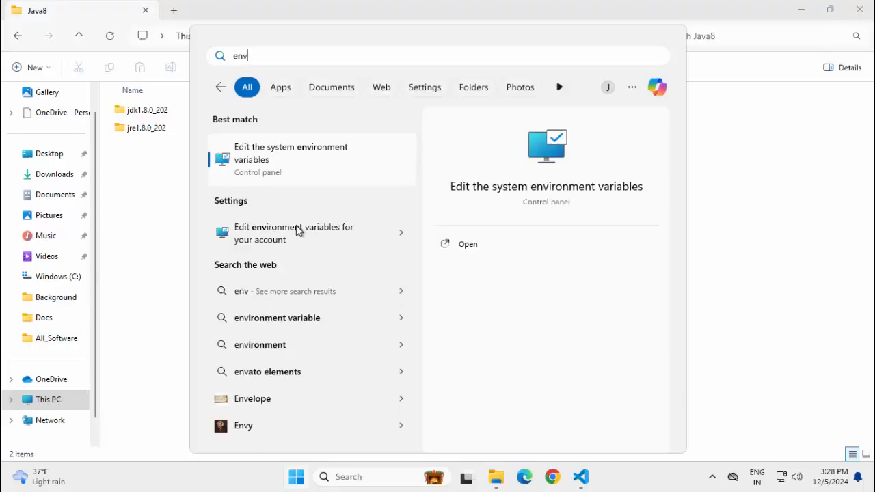
left_click(290, 152)
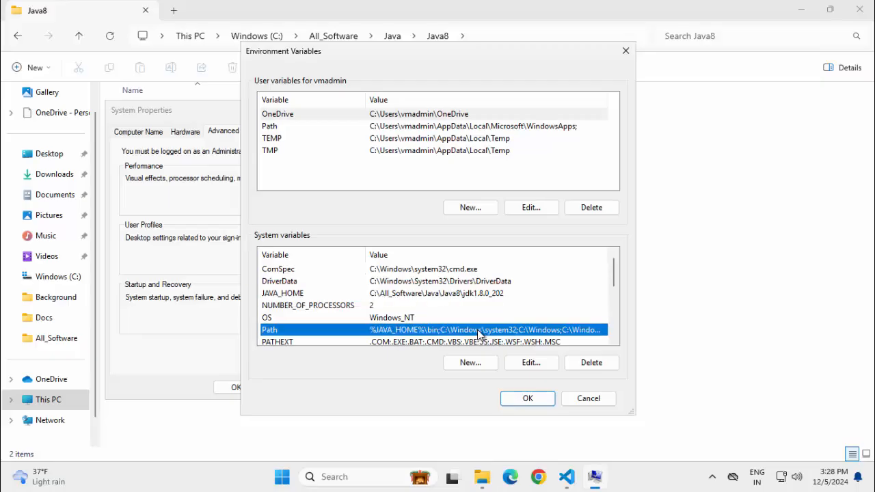
left_click(531, 362)
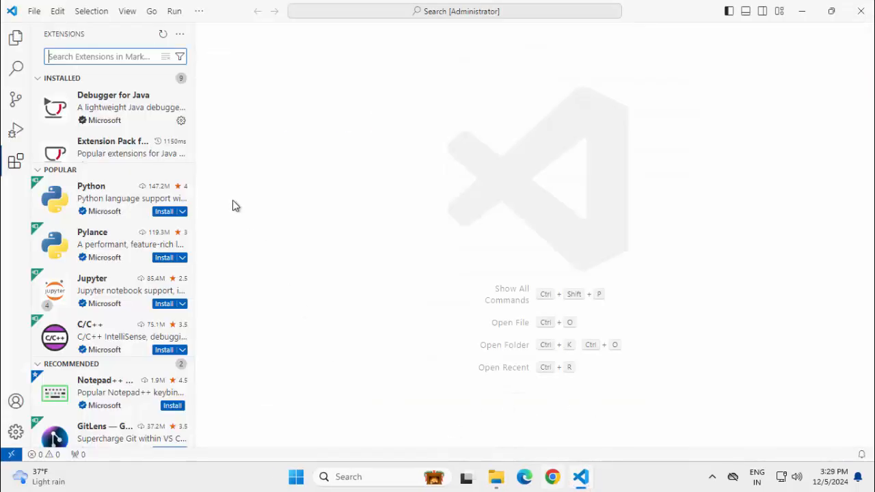
mouse_move(16, 38)
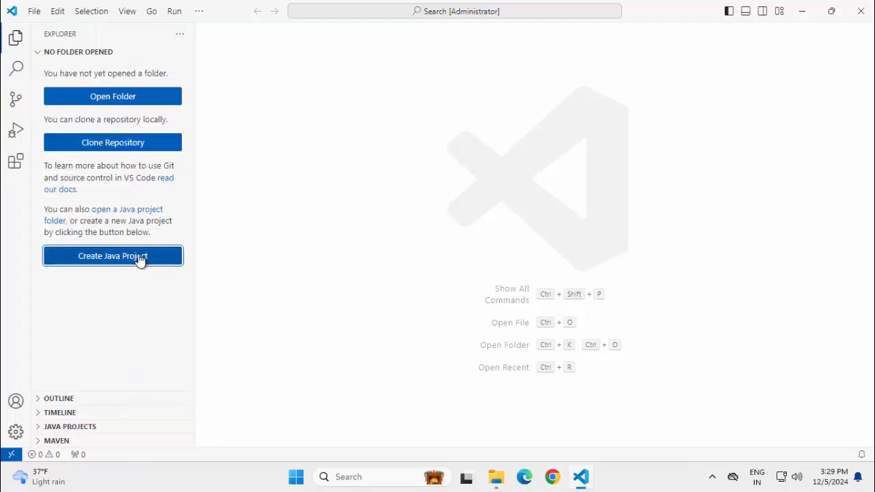
Create Java project jdk-switch-sample in All_VSCode_Projects_Java, trust its authors and dismiss Welcome
left_click(113, 255)
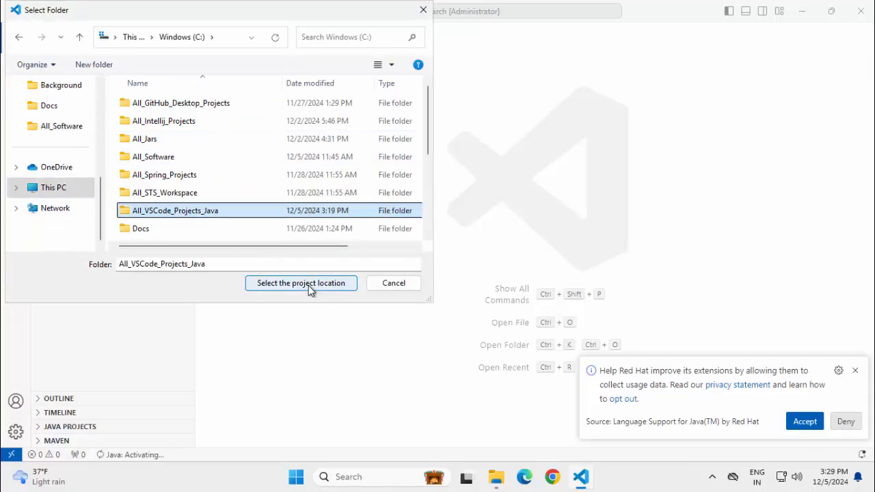
left_click(301, 283)
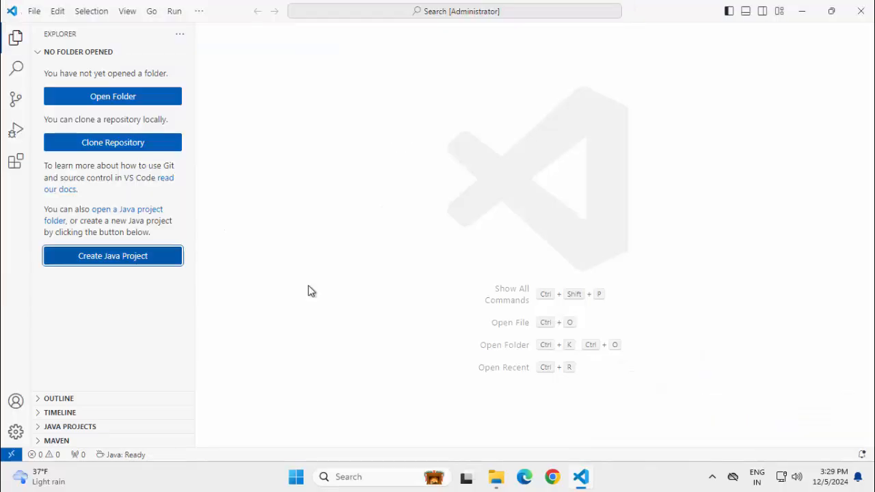
left_click(112, 96)
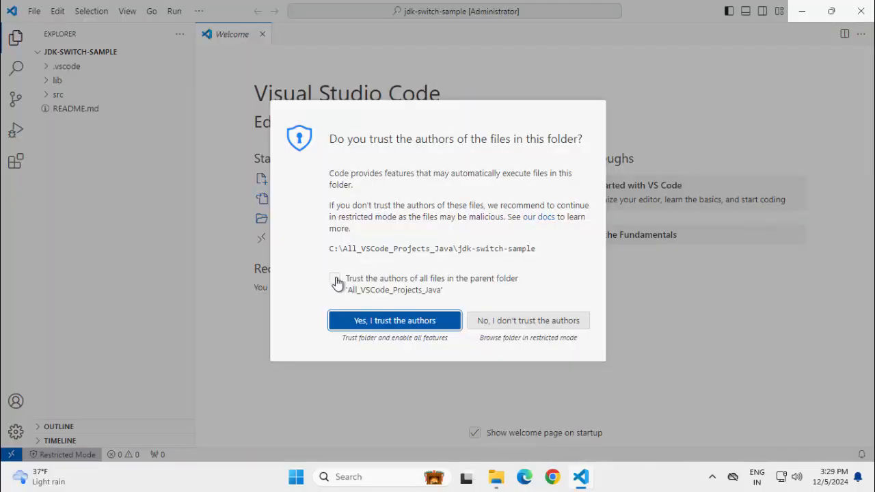
left_click(394, 320)
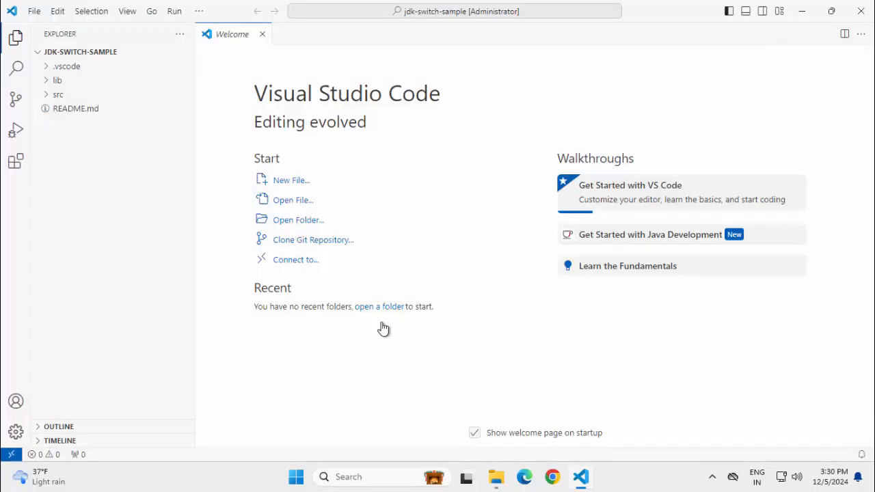
mouse_move(384, 328)
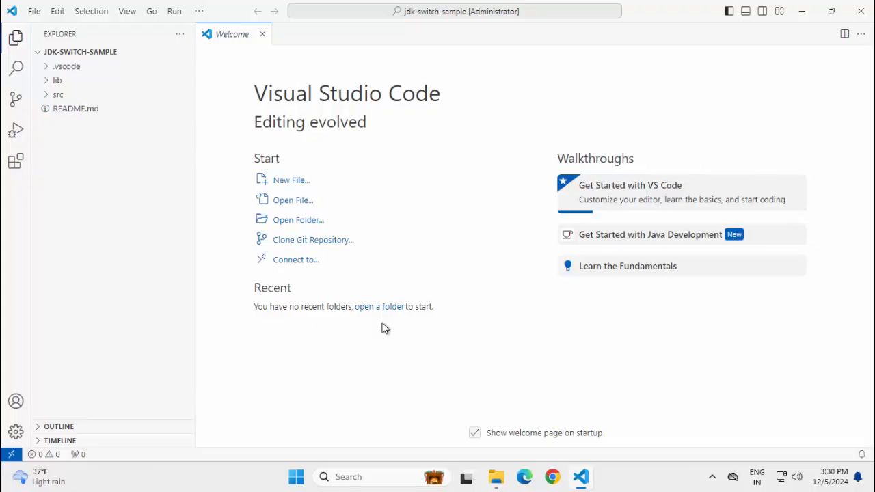
mouse_move(327, 278)
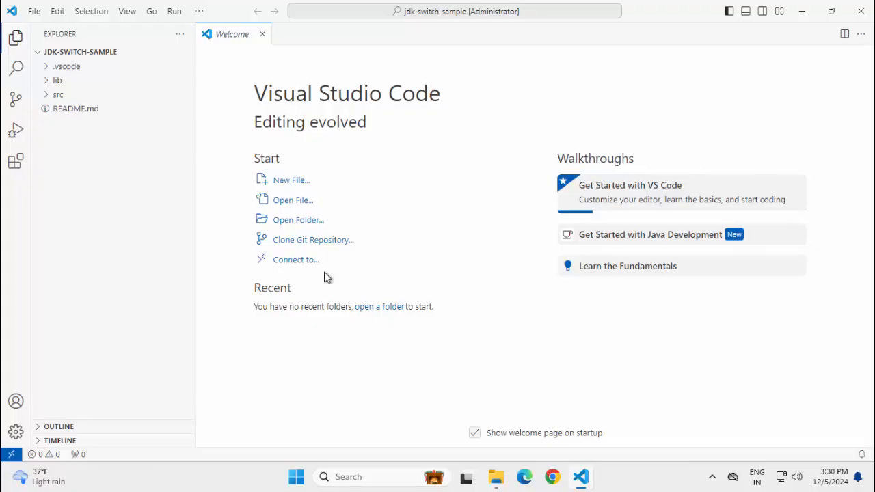
left_click(262, 33)
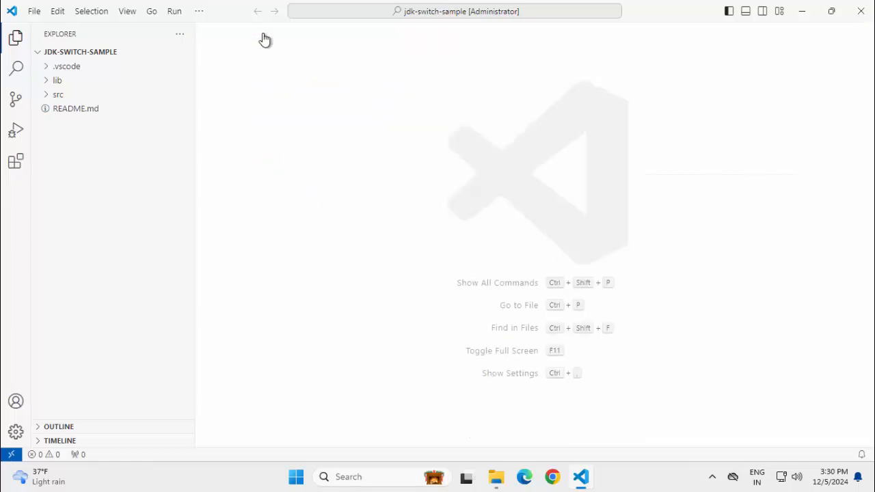
View App.java and switch Java support out of lightweight mode
left_click(58, 94)
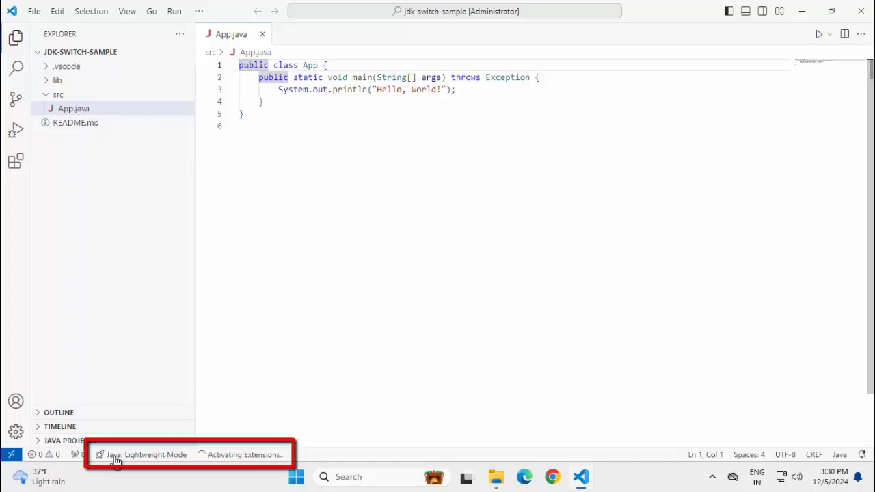
left_click(145, 454)
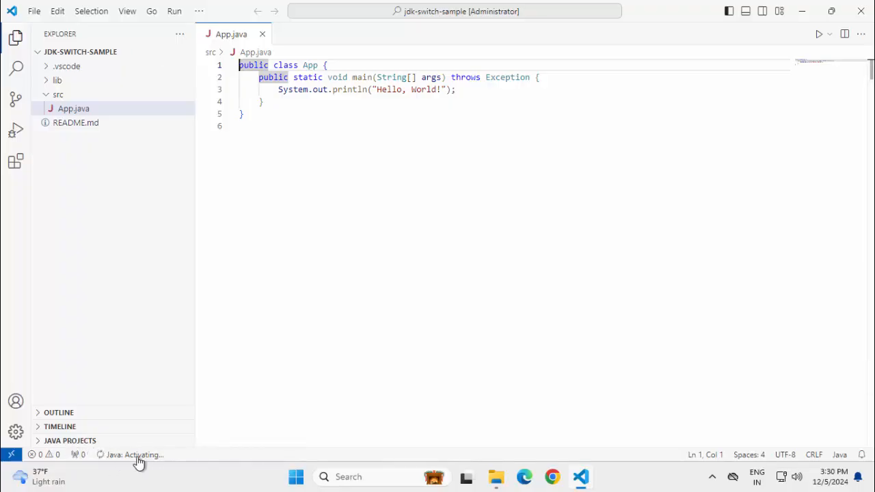
mouse_move(70, 441)
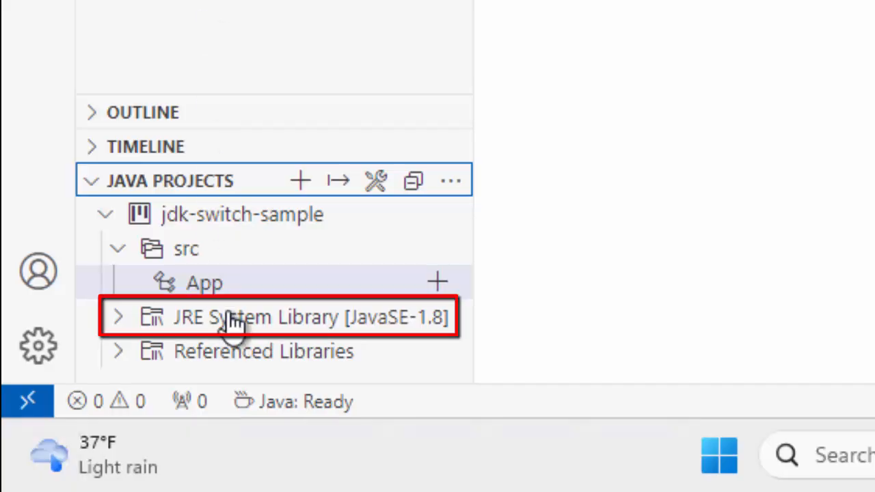
mouse_move(236, 328)
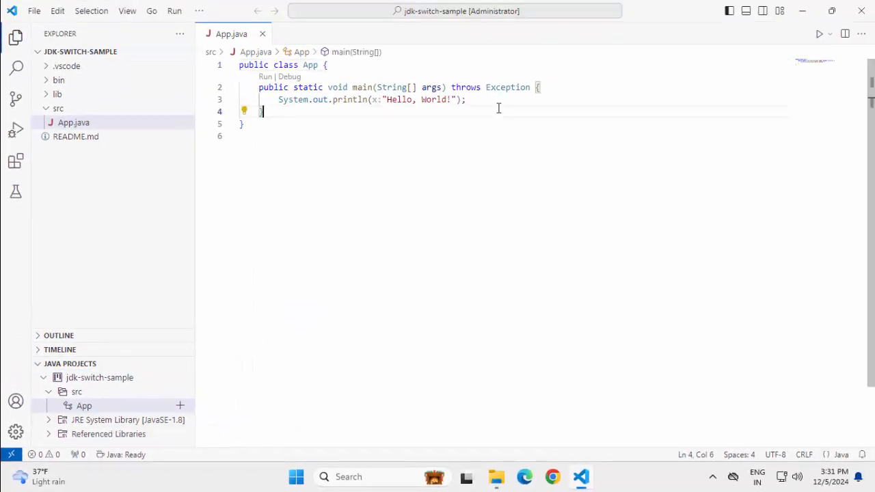
Run App.java from the editor context menu, printing Hello, World! with jdk1.8.0_202
right_click(499, 108)
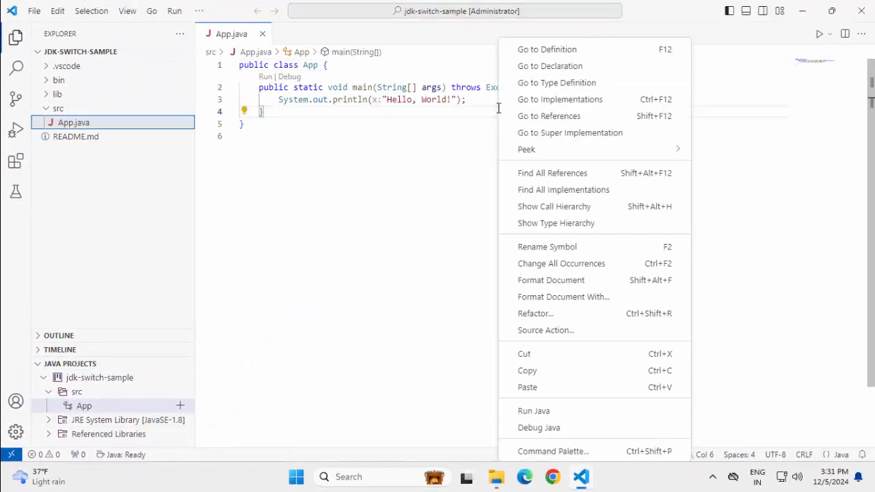
left_click(534, 411)
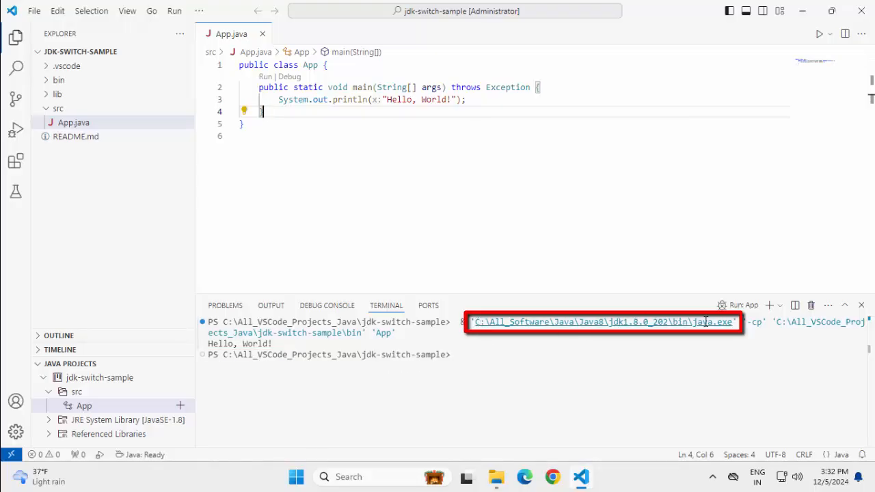
mouse_move(707, 321)
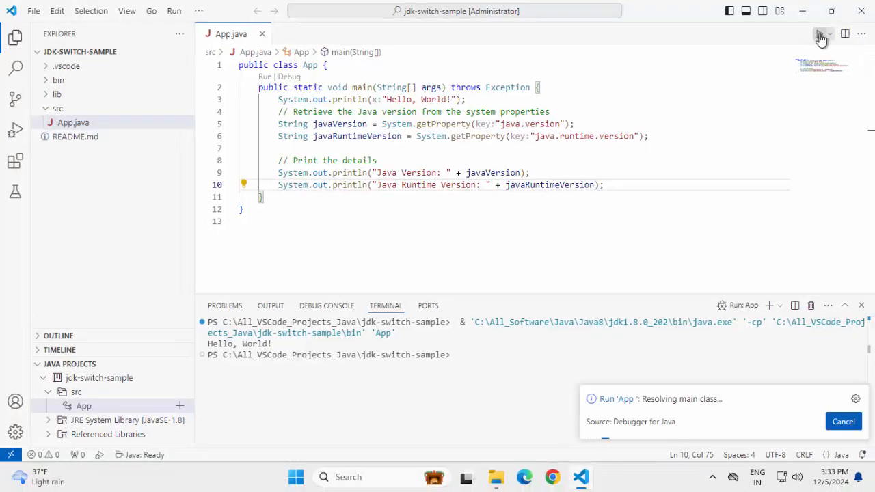
Rerun App printing Java Version 1.8.0_202 and runtime 1.8.0_202-b08
left_click(819, 34)
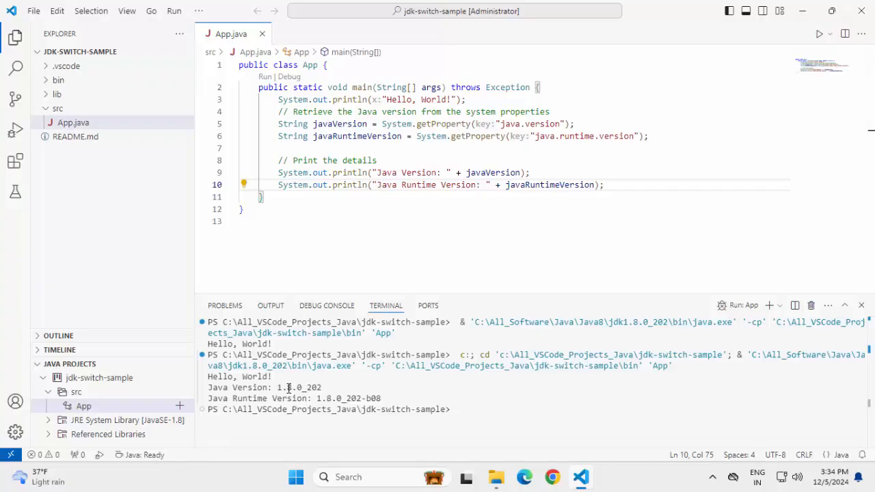
left_click(33, 10)
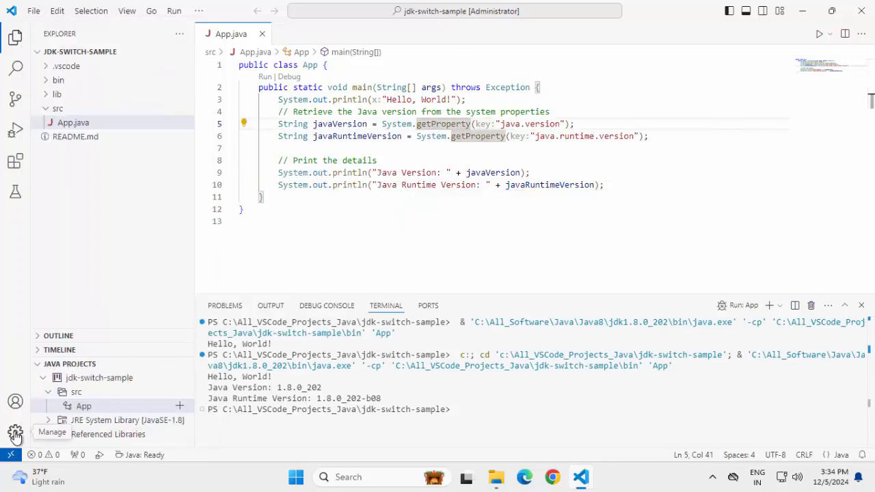
Search Settings for 'runtime' and edit Java Configuration: Runtimes in the user settings.json
left_click(15, 432)
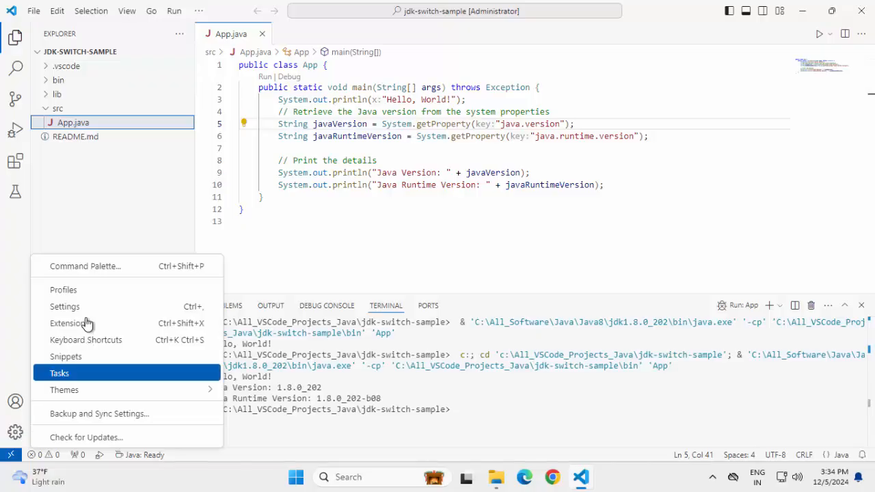
left_click(64, 306)
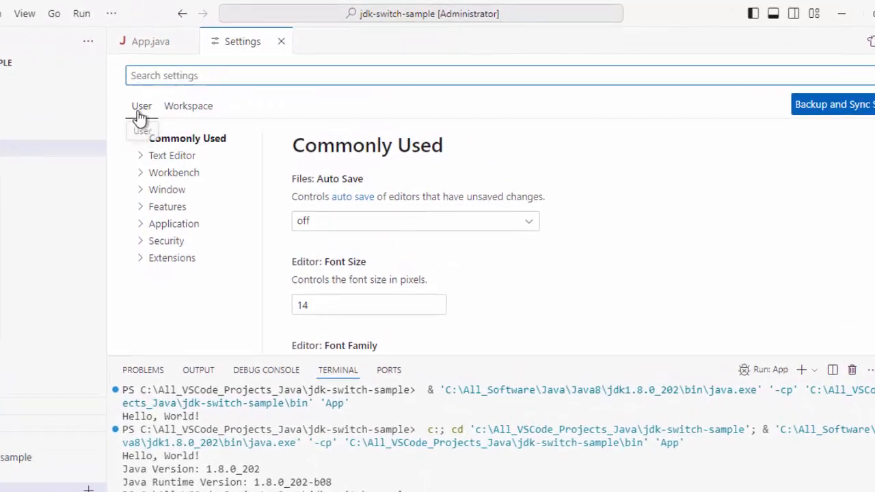
left_click(187, 107)
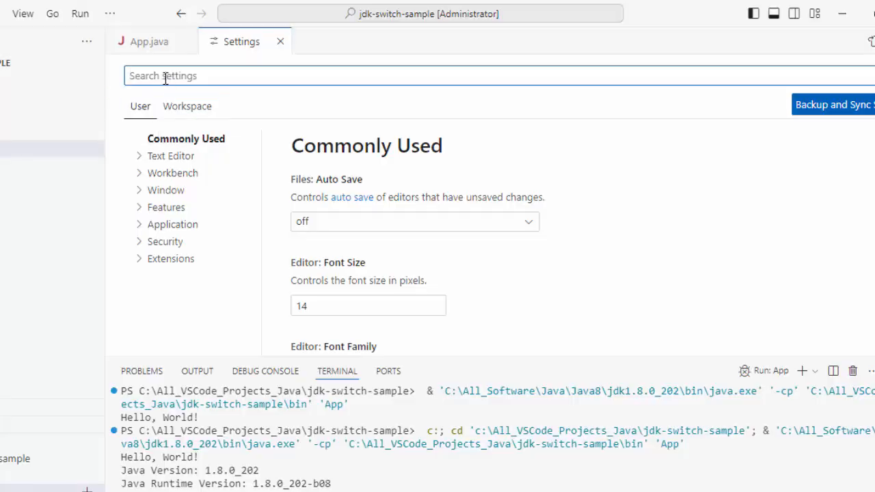
type("runtime")
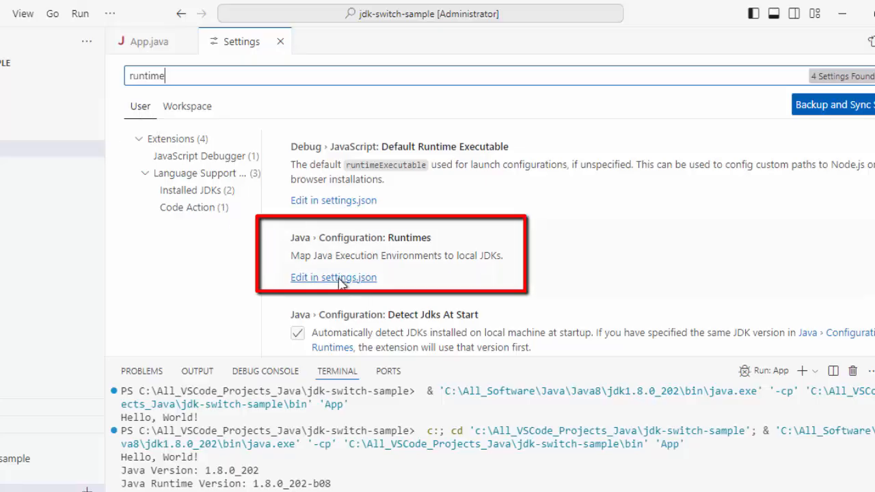
left_click(333, 277)
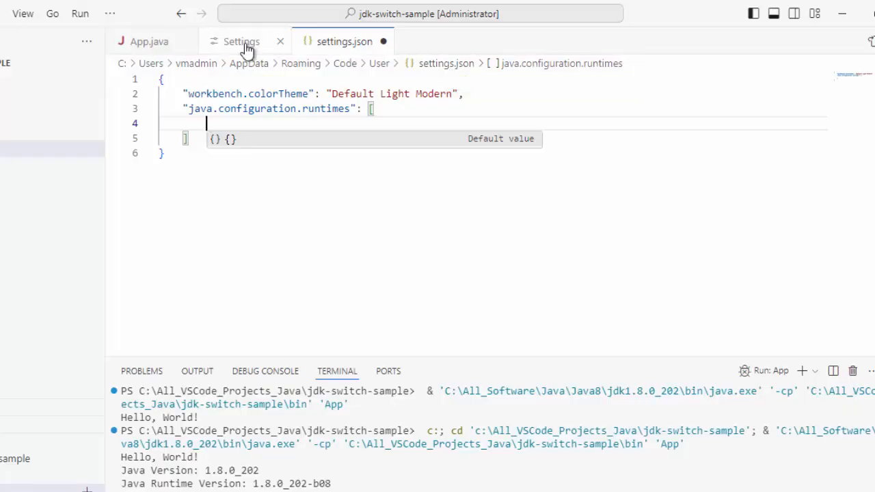
Add java.configuration.runtimes to the workspace .vscode settings.json and compare it with the user file
left_click(241, 41)
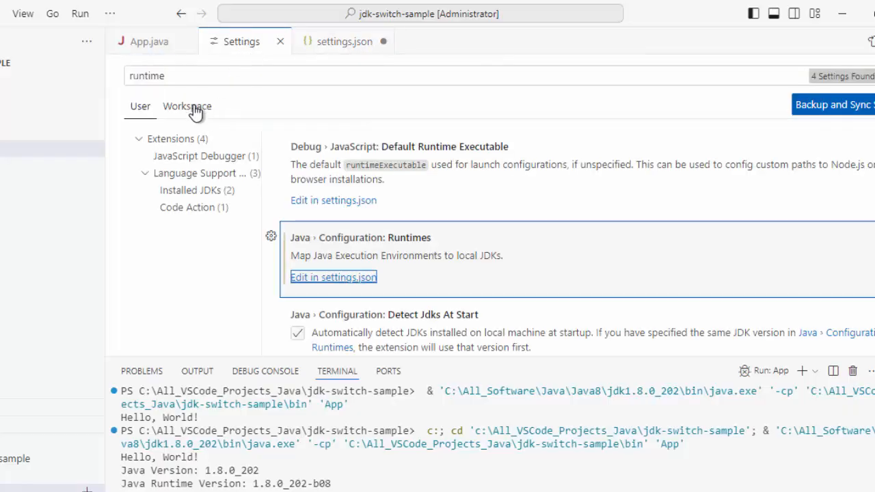
left_click(186, 106)
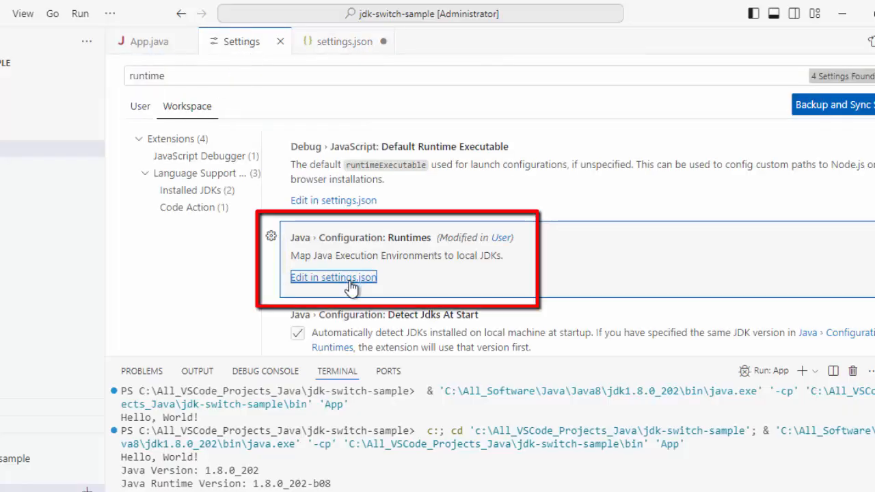
left_click(333, 277)
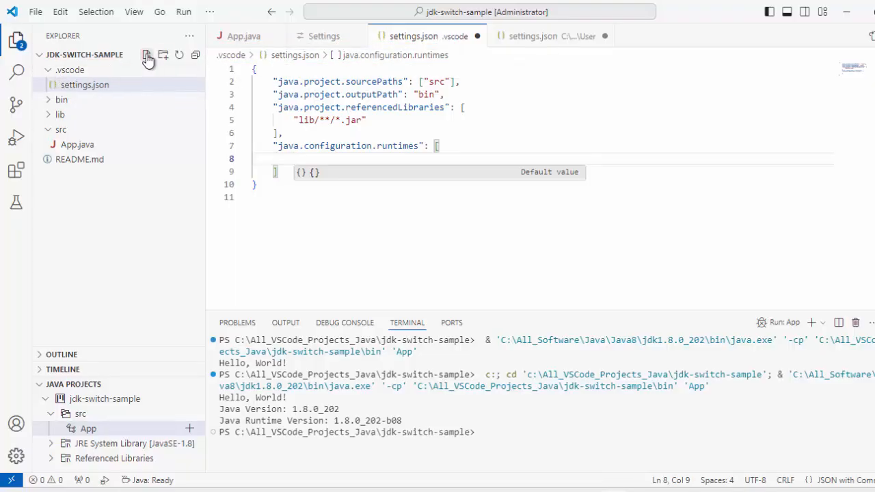
mouse_move(85, 84)
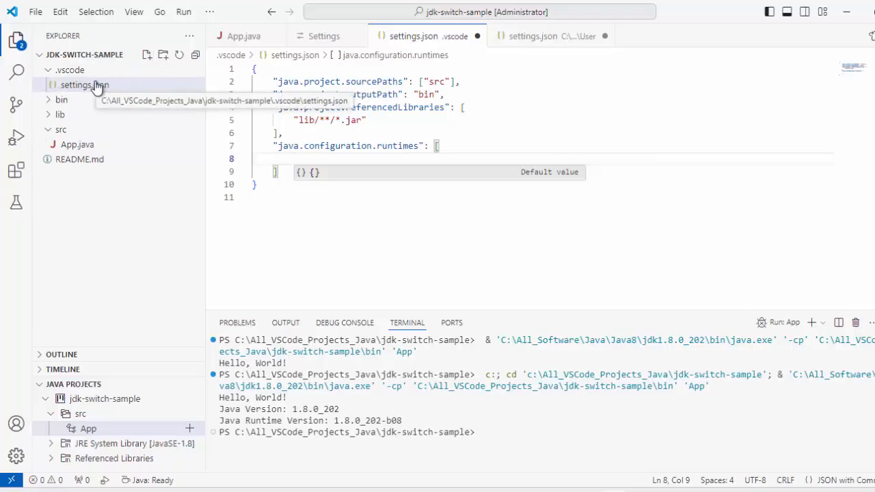
left_click(531, 35)
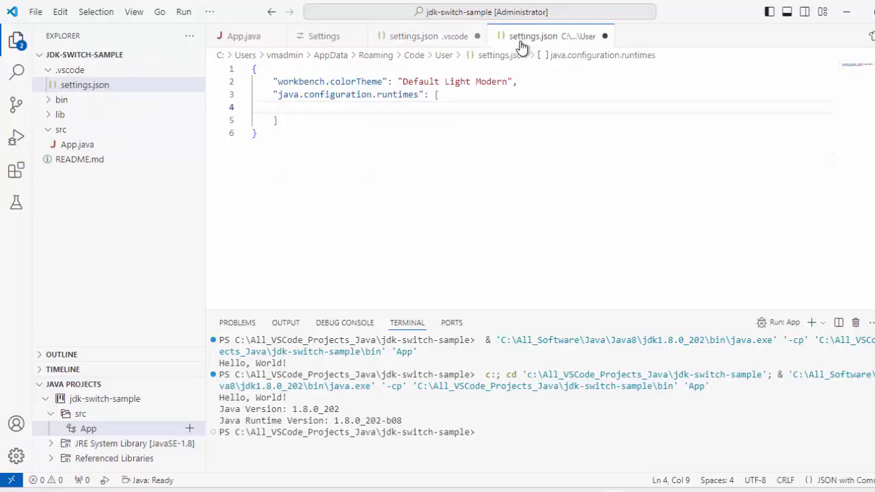
left_click(412, 35)
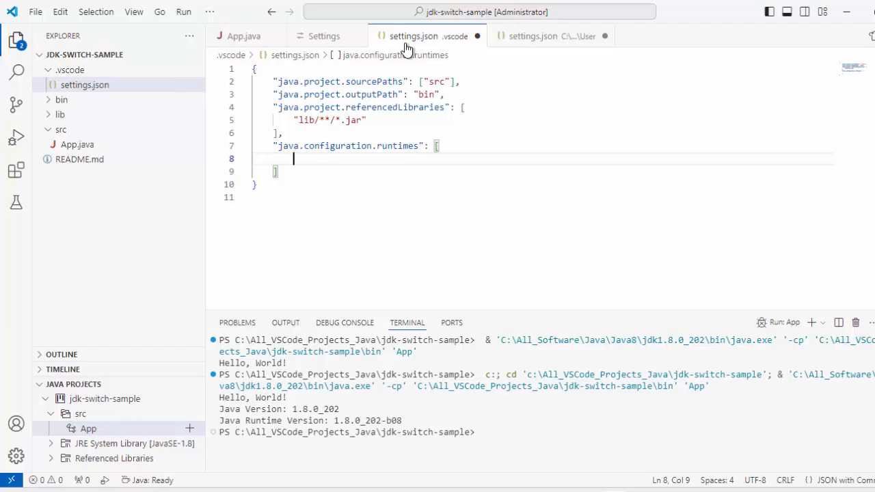
Run Java: Open Project Settings and inspect the JDK Runtime dropdown, still JavaSE-1.8
type("java")
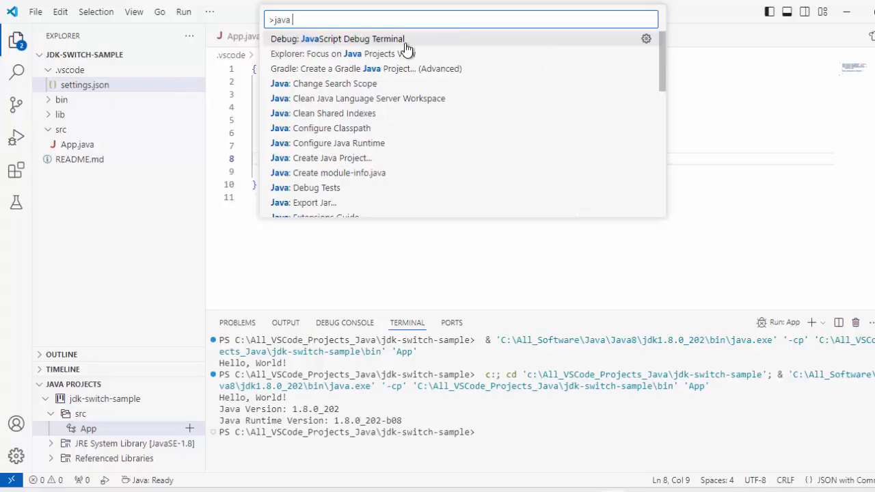
type("proj")
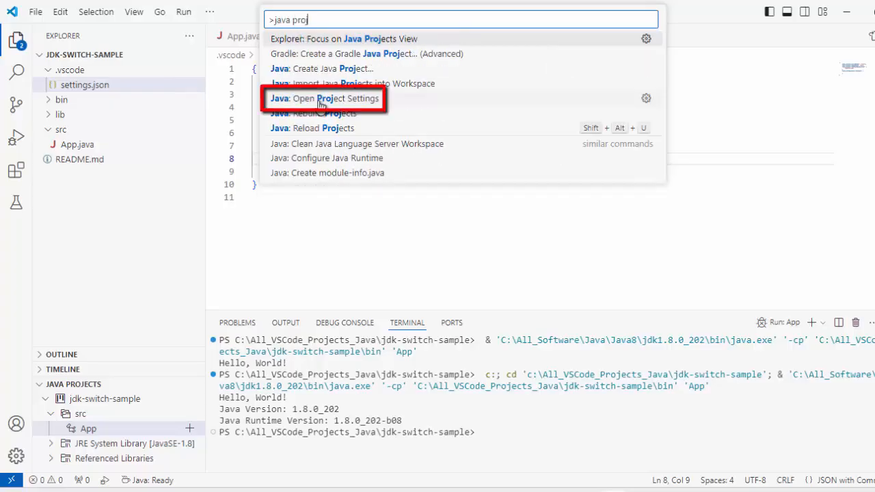
left_click(324, 98)
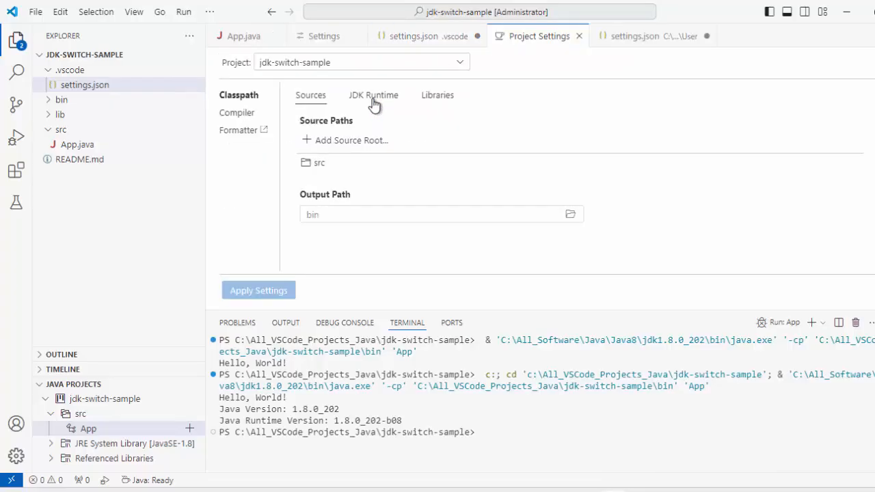
left_click(374, 95)
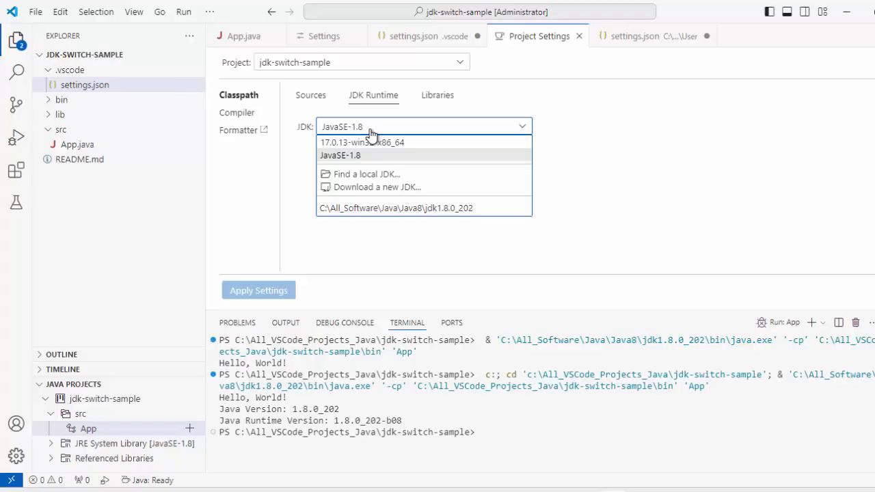
left_click(340, 155)
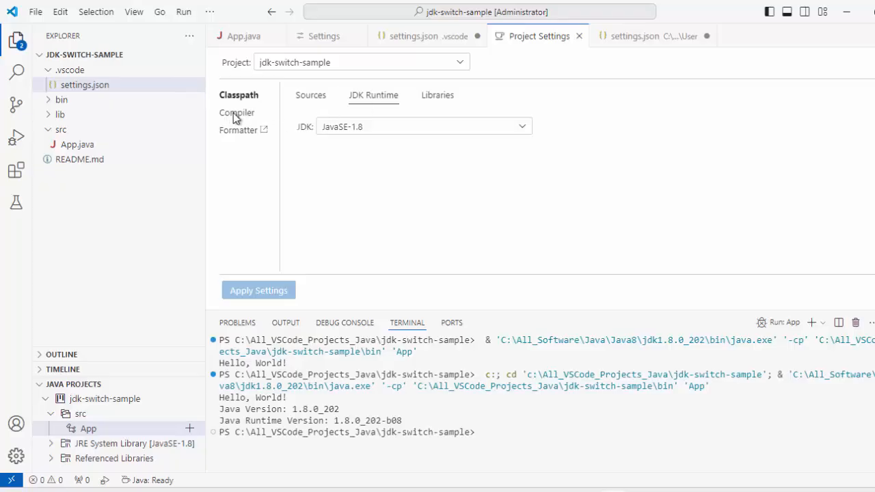
left_click(238, 112)
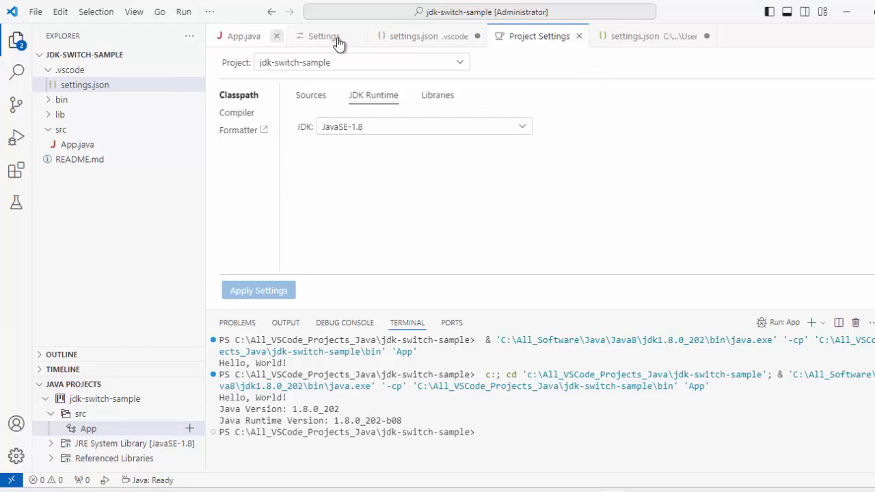
Close Project Settings and the project's .vscode settings.json, discarding its unsaved changes
left_click(413, 35)
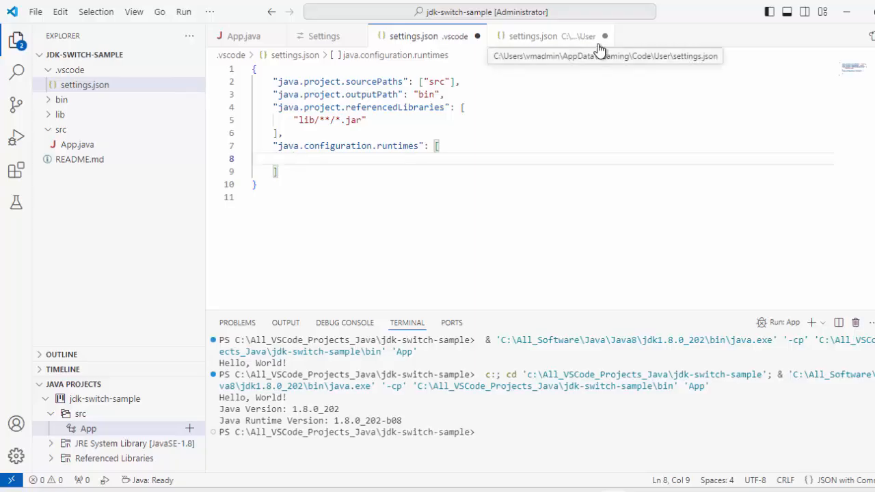
left_click(604, 36)
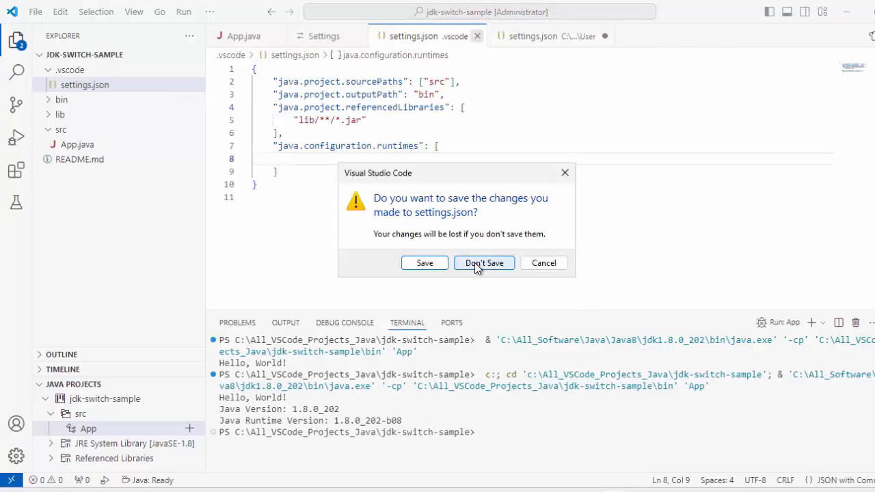
left_click(484, 262)
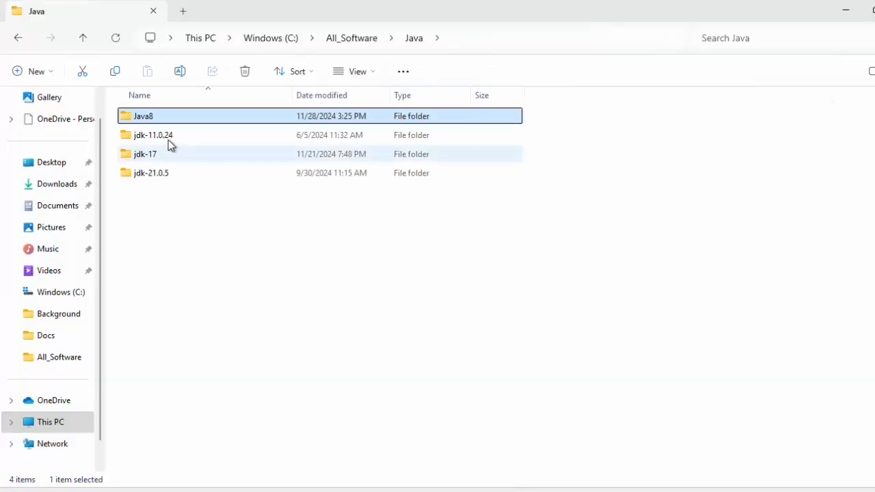
Open the jdk-11.0.24 folder under C:\All_Software\Java
double_click(153, 134)
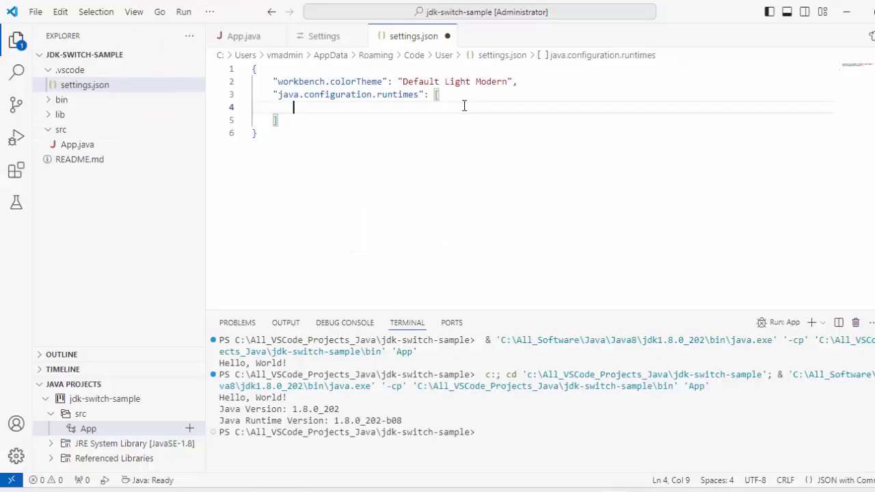
Add a runtime entry named JavaSE-11 with path C:\All_Software\Java\jdk-11.0.24 to java.configuration.runtimes
type("{")
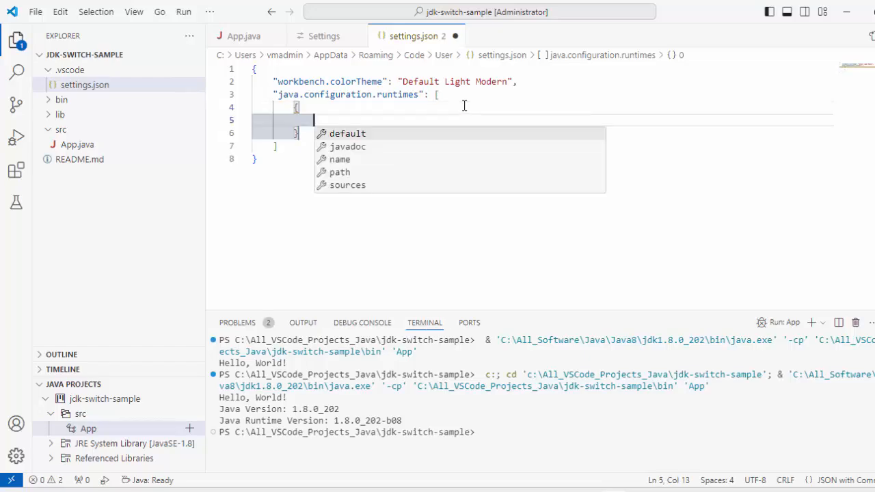
type("\"name\":")
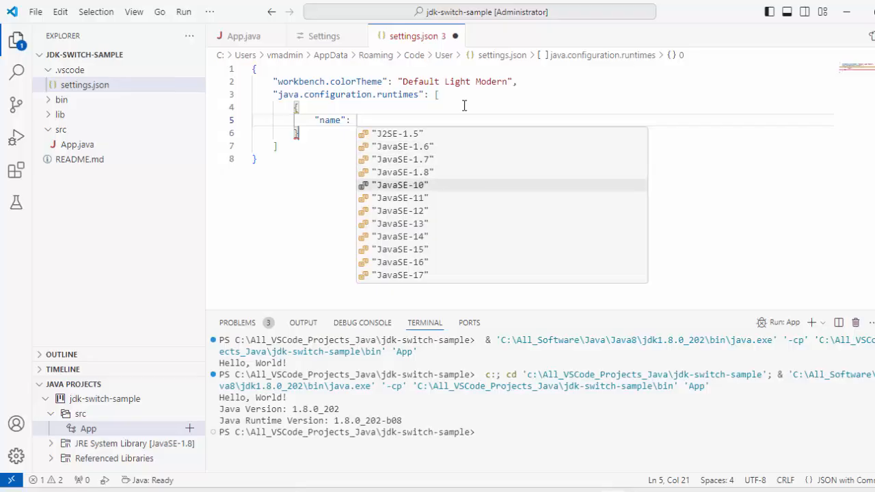
left_click(400, 197)
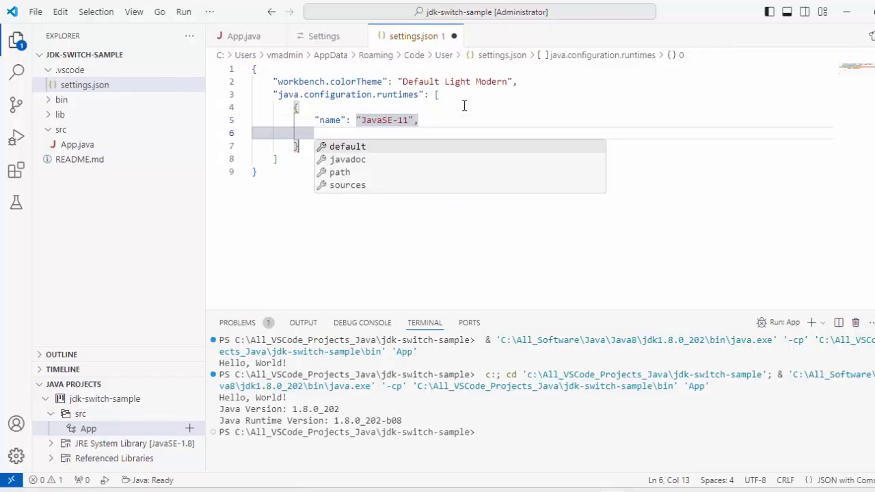
type("\"path\": \"C:\\All_Software\\Java\\jdk-11.0.24\"")
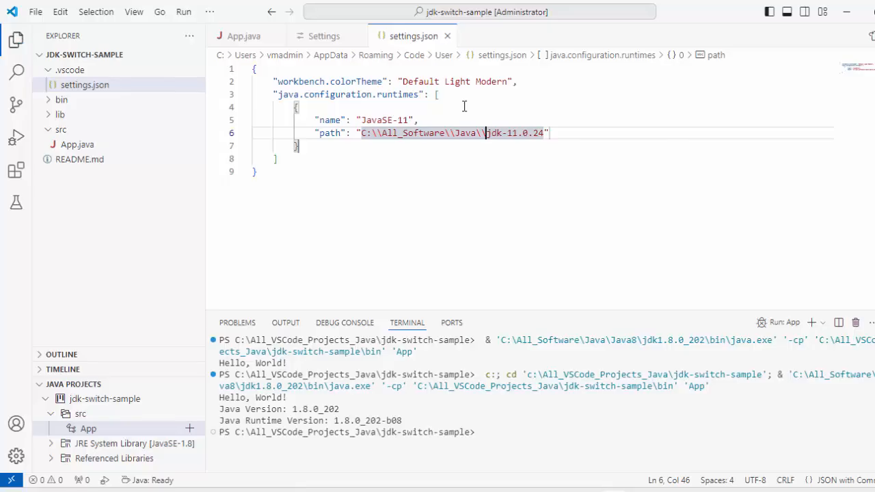
mouse_move(85, 85)
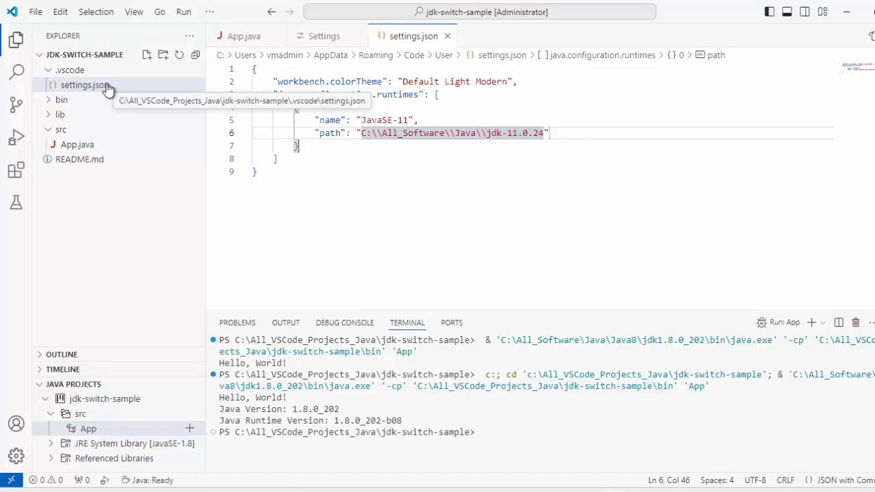
mouse_move(175, 451)
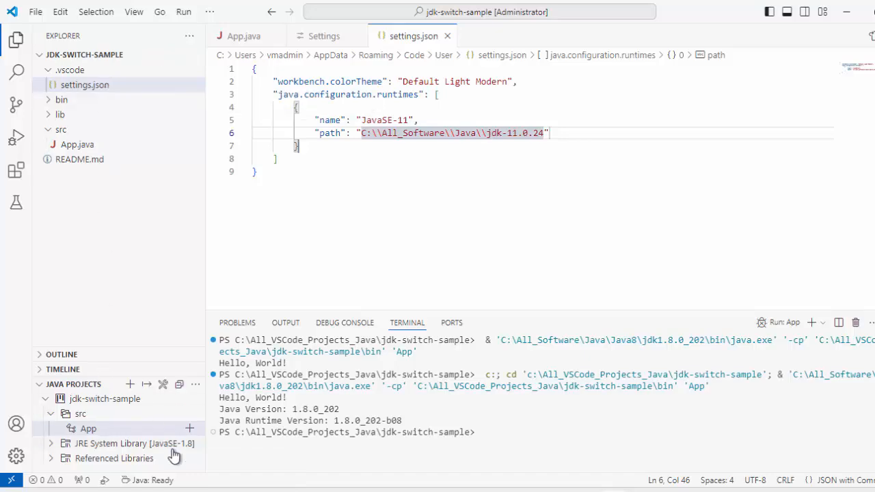
mouse_move(171, 444)
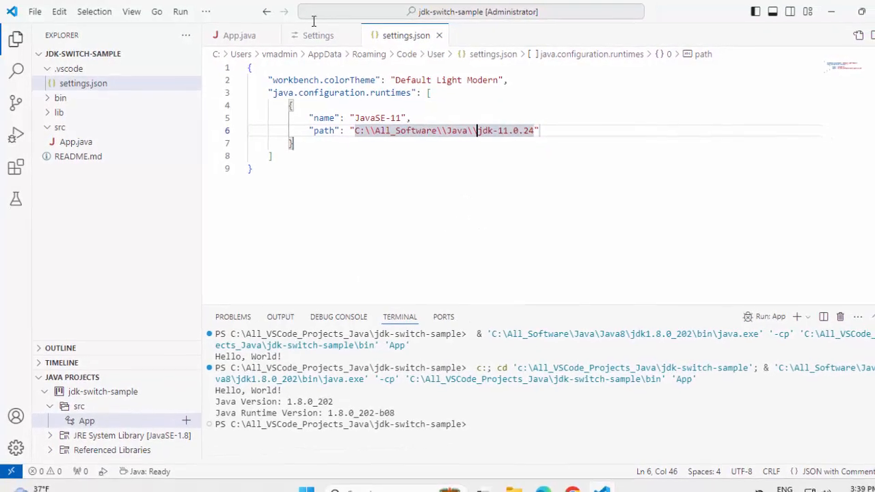
Rerun App.java to check the version; the terminal still prints Java 1.8.0_202
left_click(231, 34)
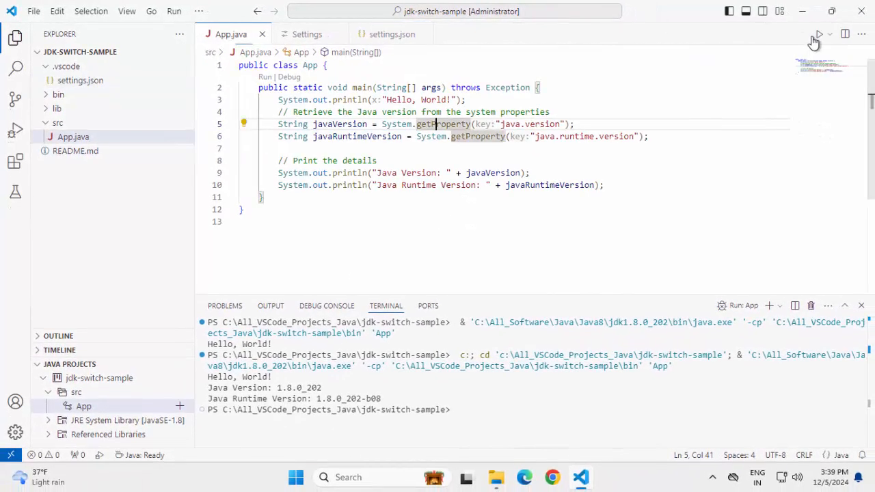
left_click(819, 34)
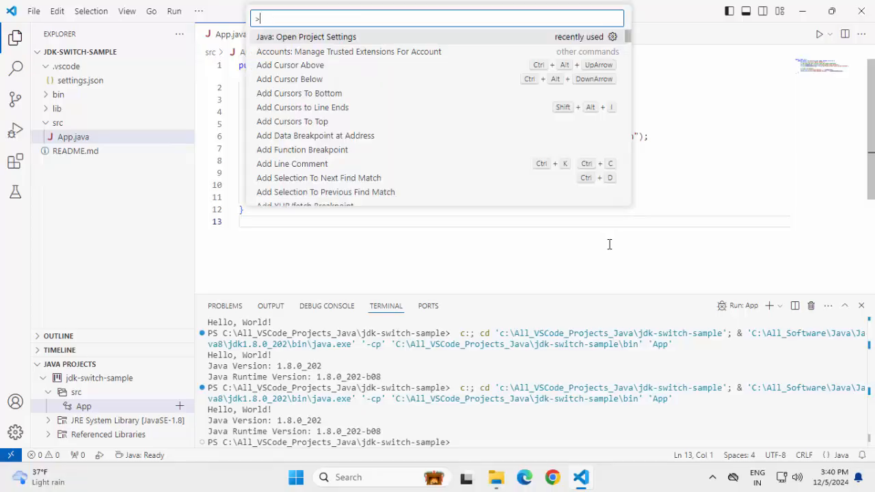
In Project Settings choose the local jdk-11.0.24 folder as the project's JDK
left_click(305, 36)
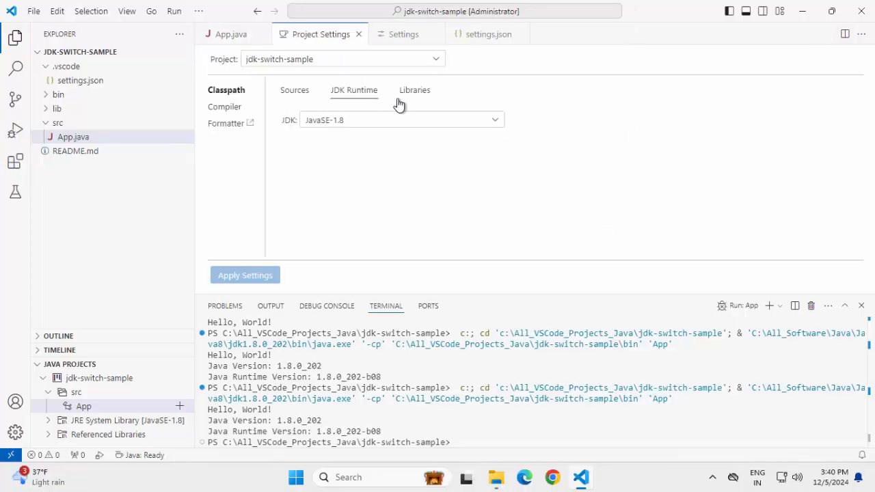
left_click(400, 119)
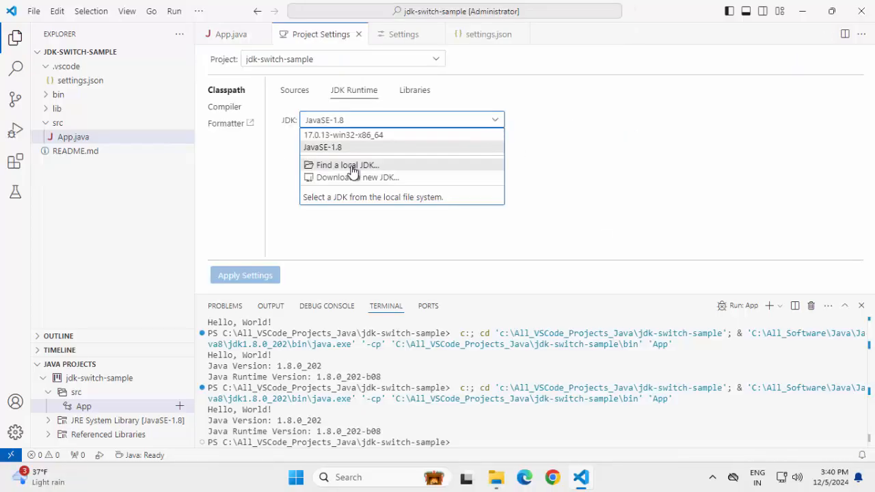
left_click(347, 165)
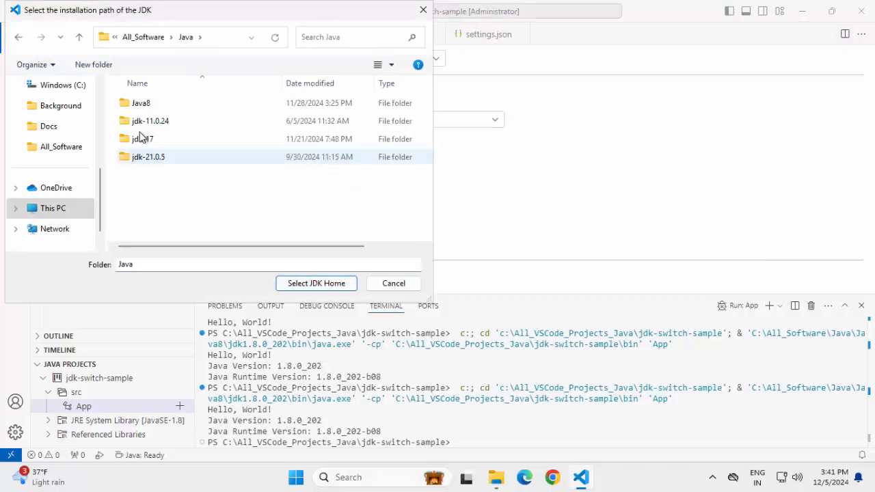
left_click(150, 121)
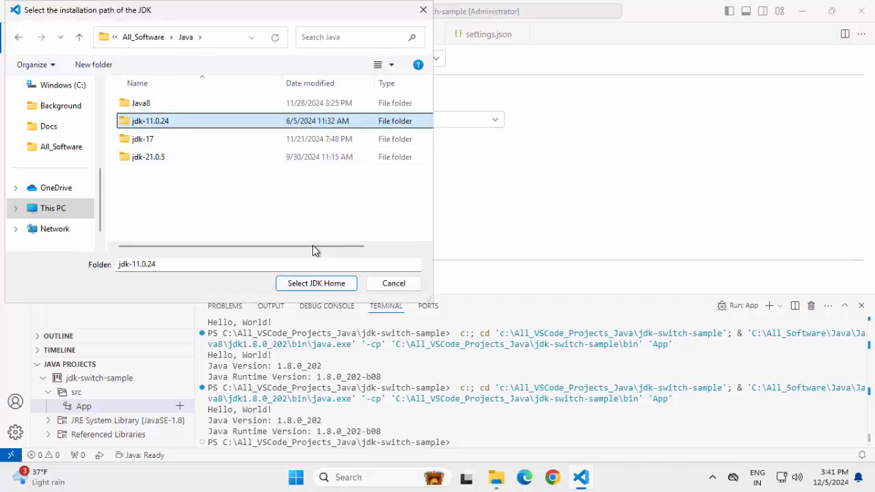
left_click(315, 283)
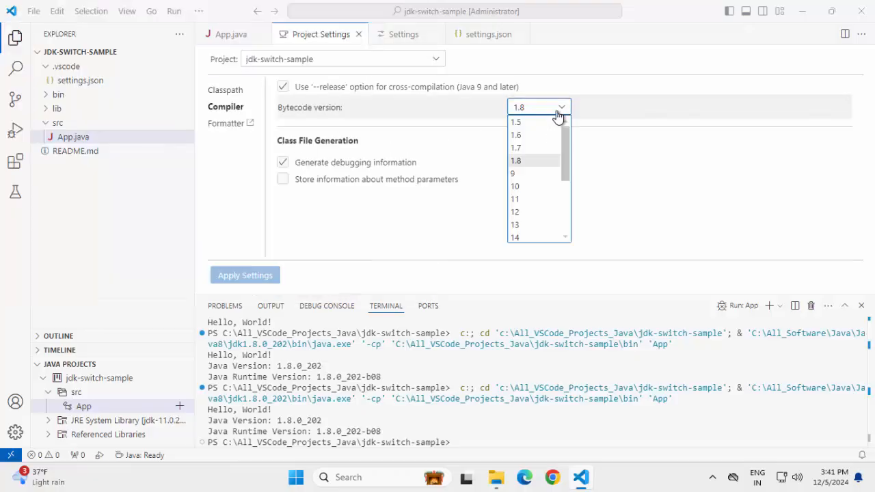
Set the compiler bytecode version to 11 and apply the project settings
left_click(515, 199)
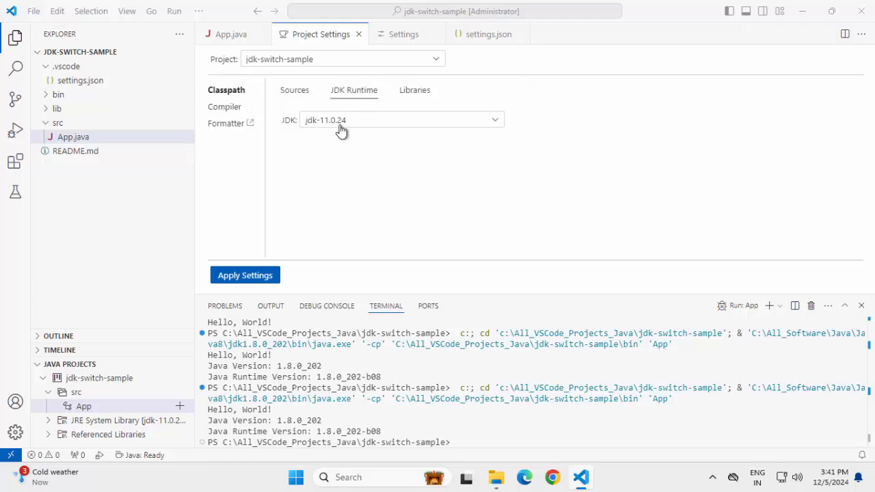
mouse_move(215, 109)
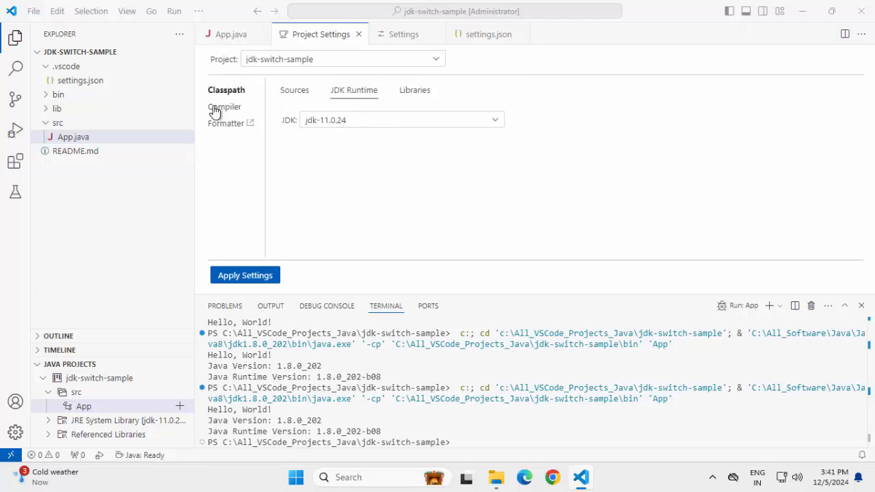
left_click(226, 106)
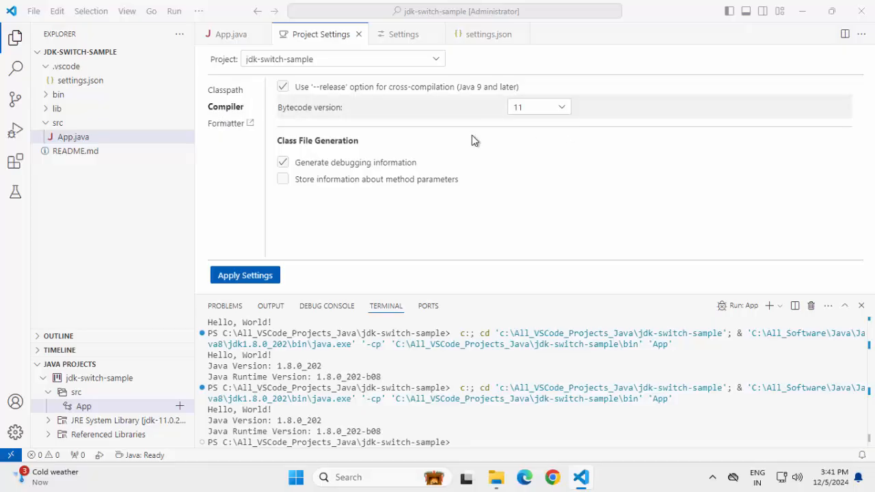
left_click(245, 274)
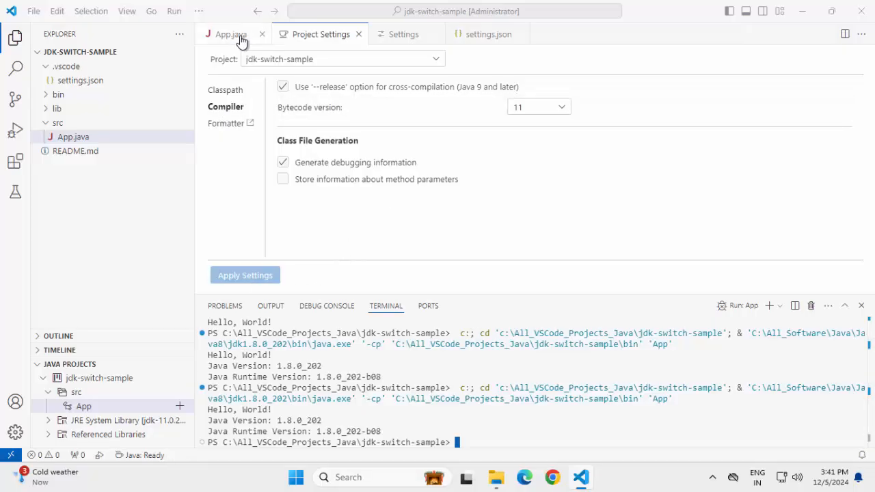
Kill the old terminal and rerun App.java, which now prints Java Version 11.0.24
left_click(230, 34)
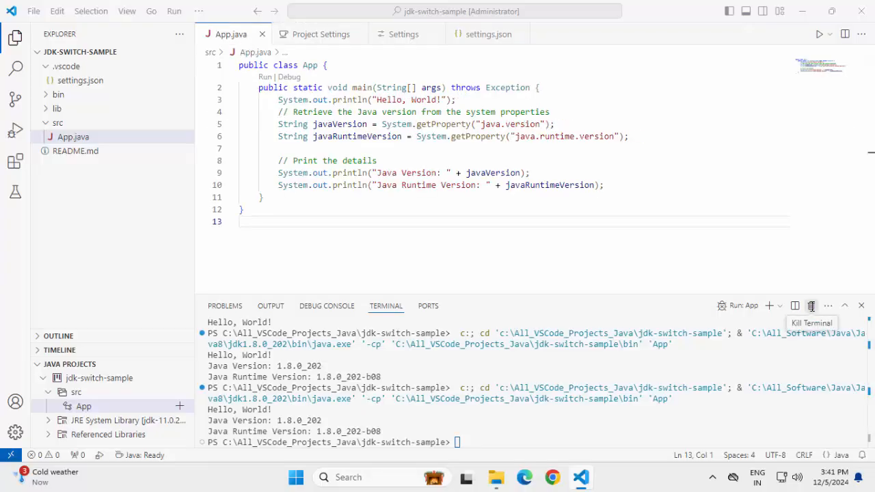
left_click(819, 33)
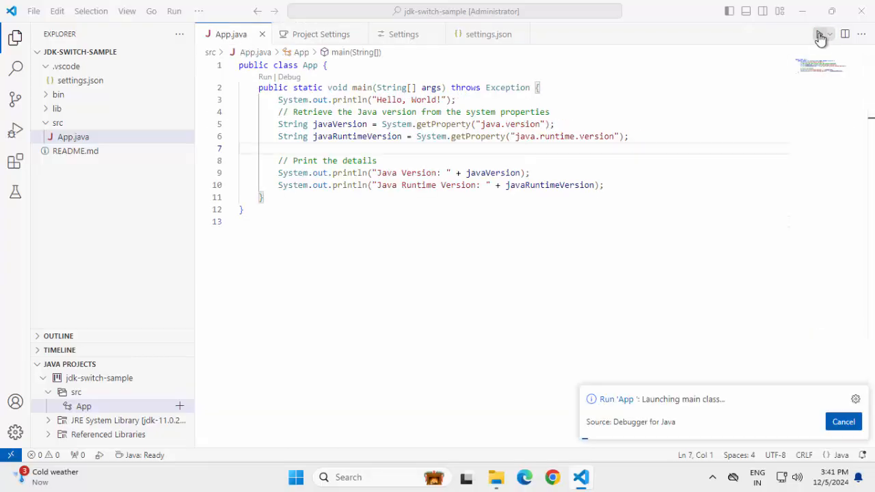
left_click(819, 35)
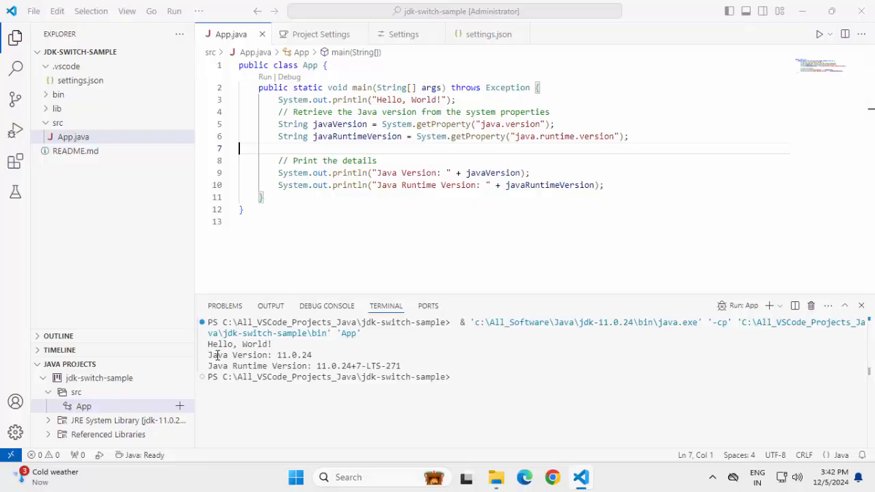
left_click(15, 39)
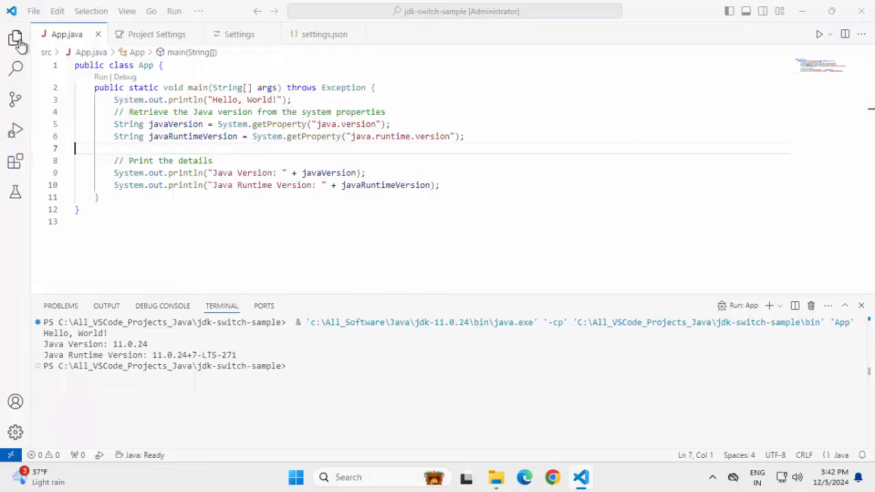
Create a new Java project jdk-switch-sample-2 in All_VSCode_Projects_Java via Java: Create Java Project
type("java project")
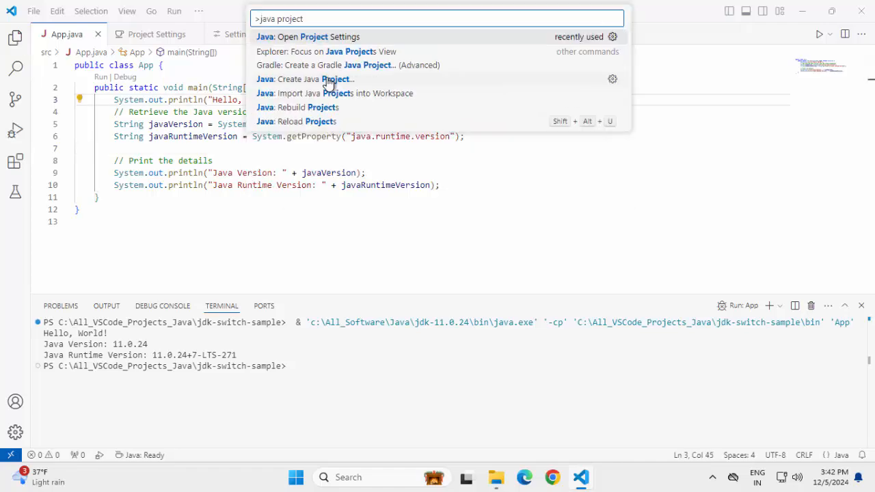
left_click(322, 79)
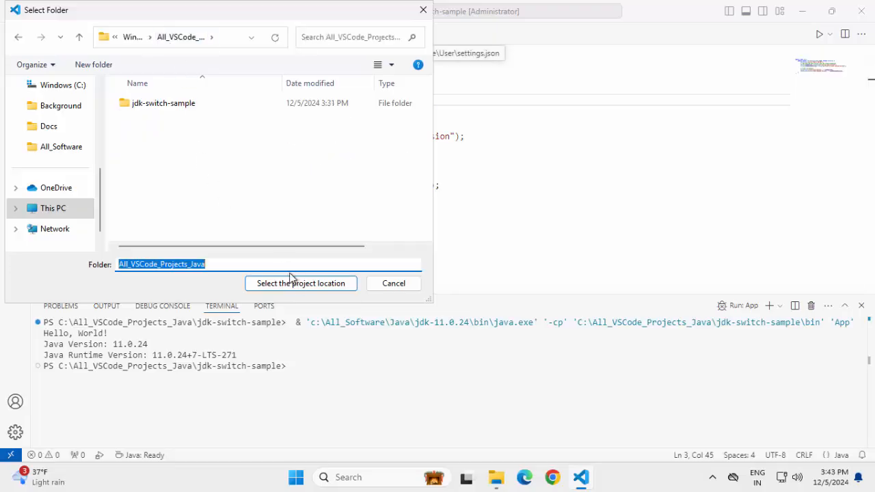
left_click(300, 282)
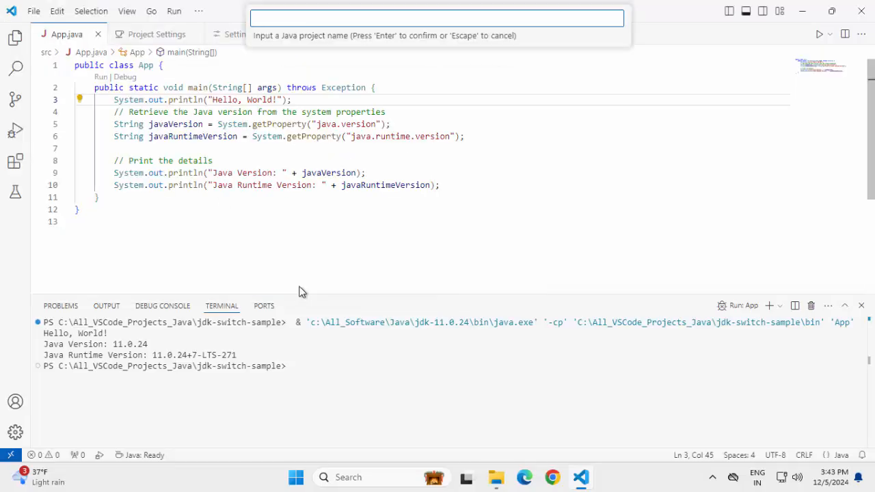
type("jdk-switch-sample-")
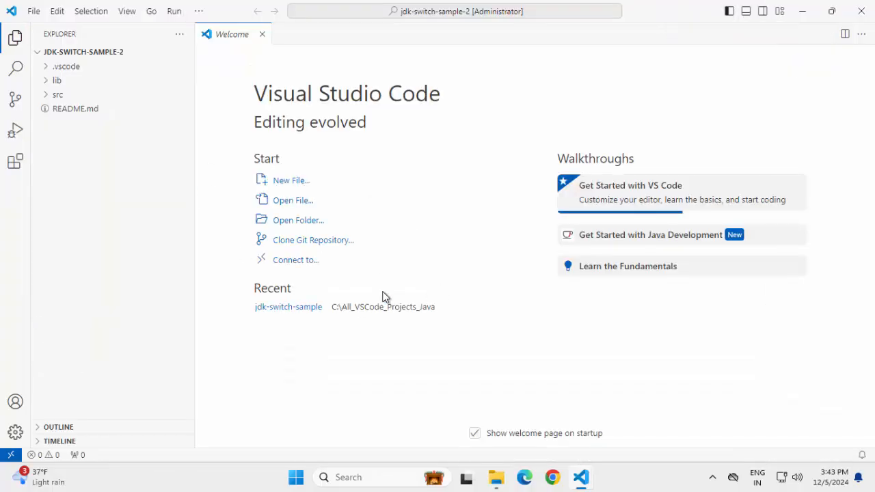
mouse_move(422, 301)
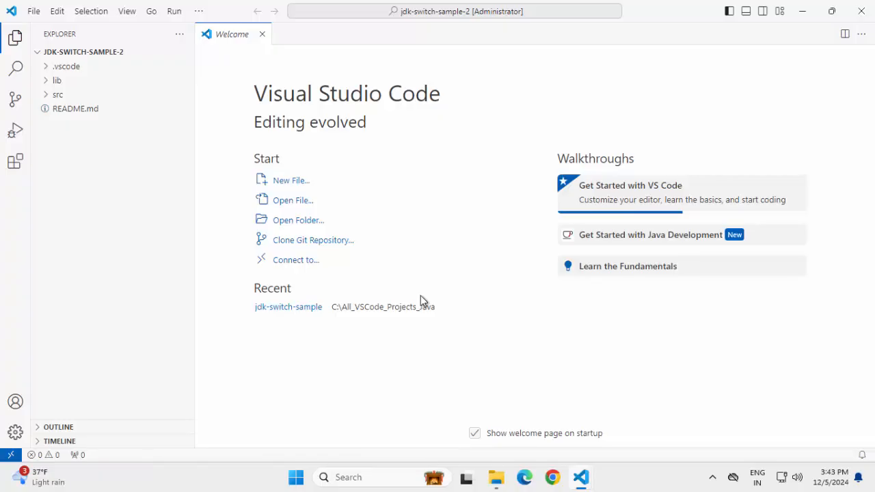
Search Settings for 'runtimes' and open the java.configuration.runtimes entry in user settings.json
left_click(15, 432)
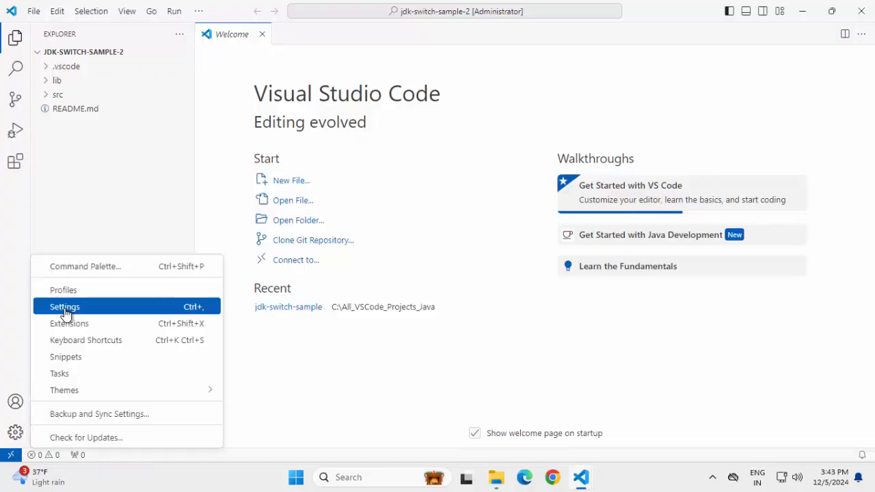
left_click(65, 306)
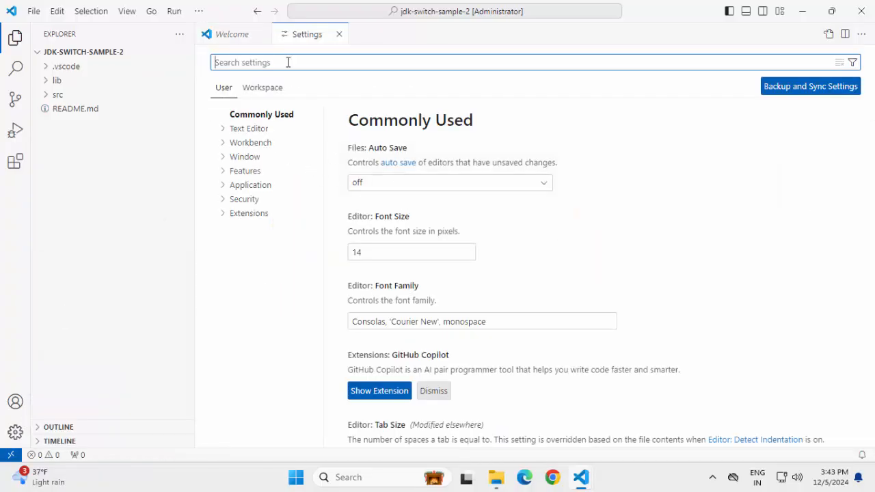
type("runtimes")
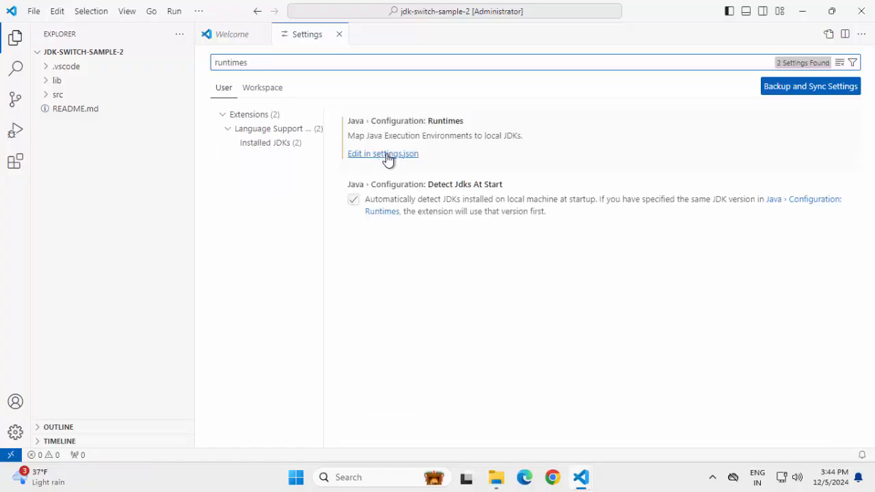
left_click(382, 153)
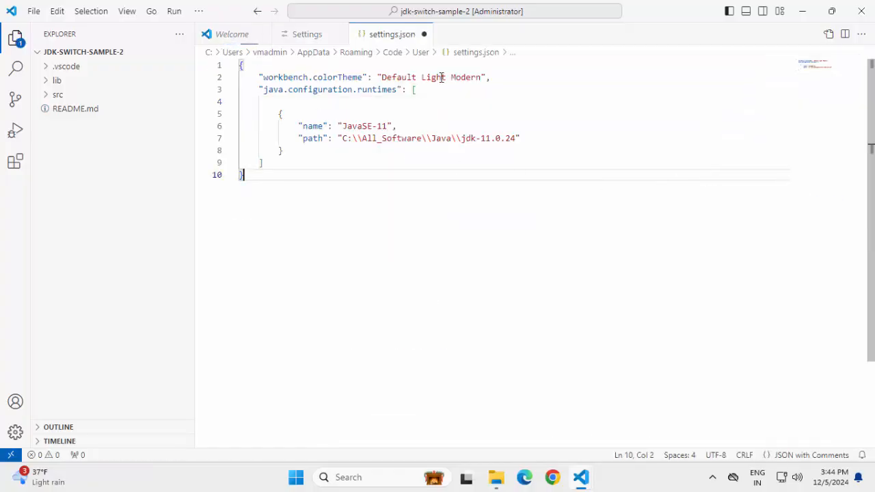
Close the user settings.json editor, bringing up the save-changes prompt
right_click(391, 34)
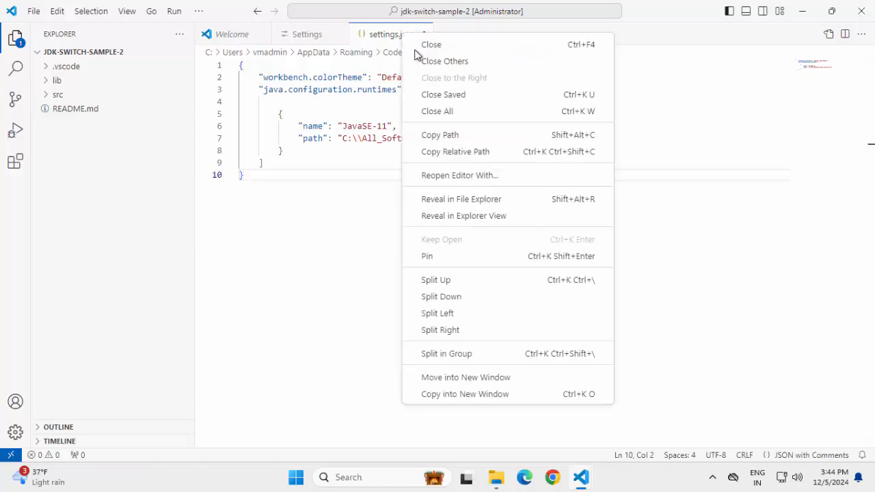
left_click(431, 44)
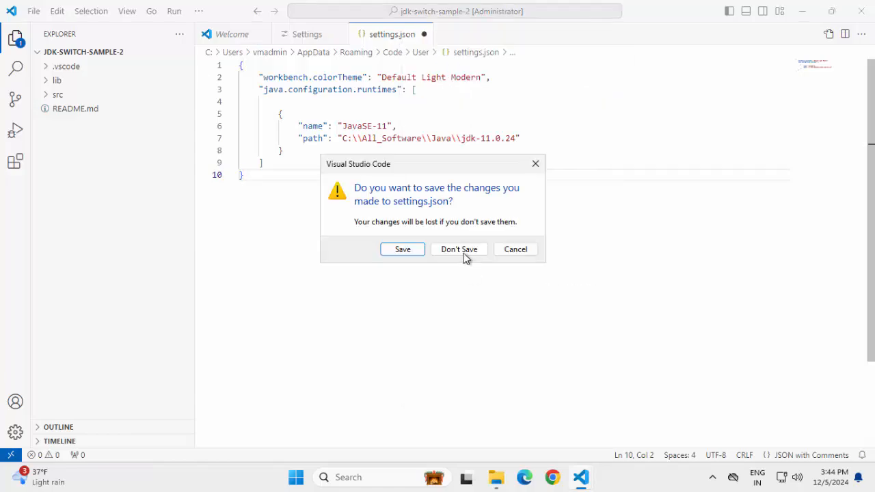
Open App.java from src and show the Java Projects panel, where JRE System Library is JavaSE-1.8
left_click(459, 249)
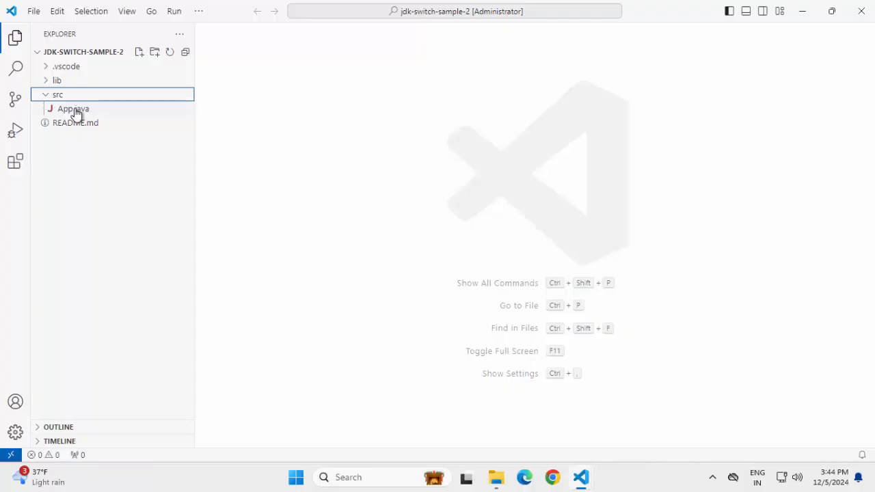
double_click(73, 109)
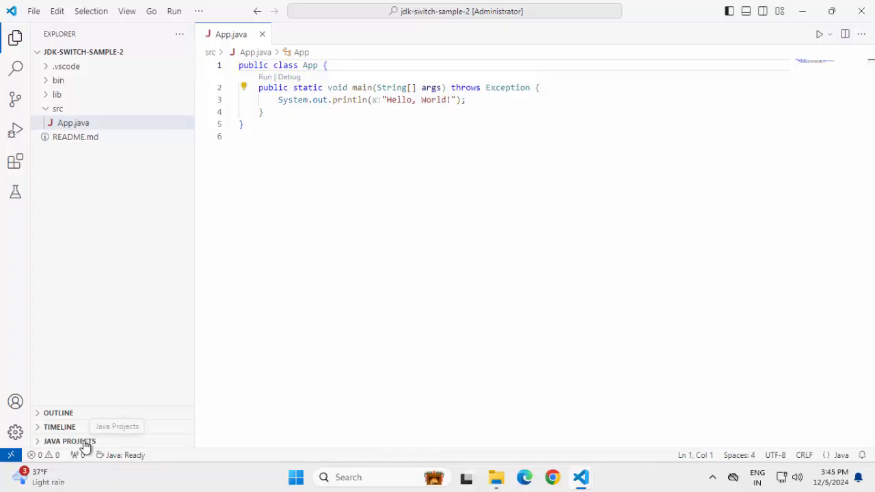
left_click(69, 441)
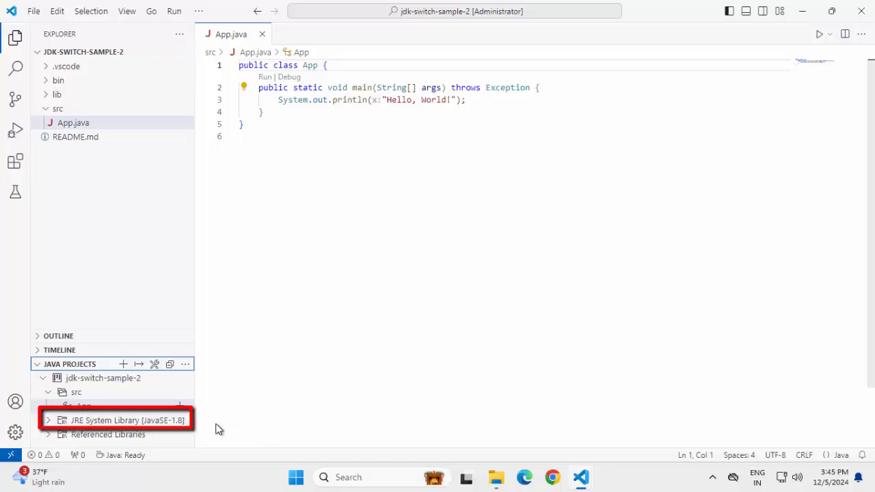
mouse_move(265, 416)
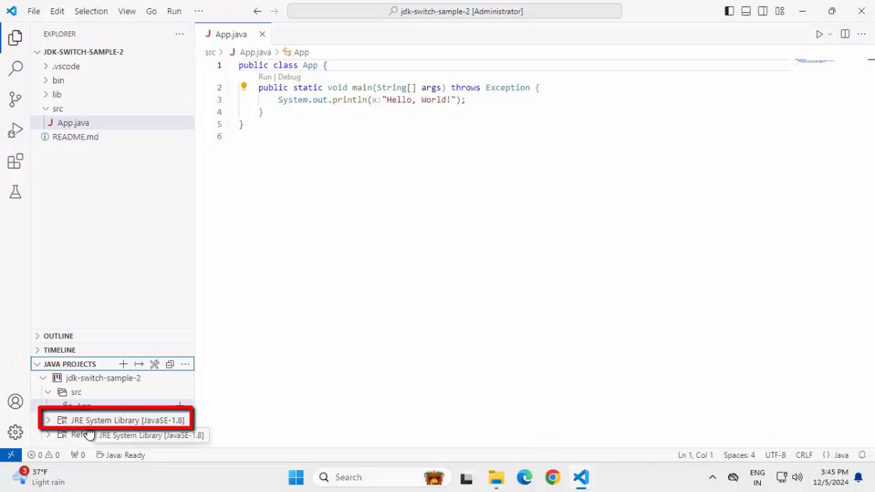
mouse_move(372, 394)
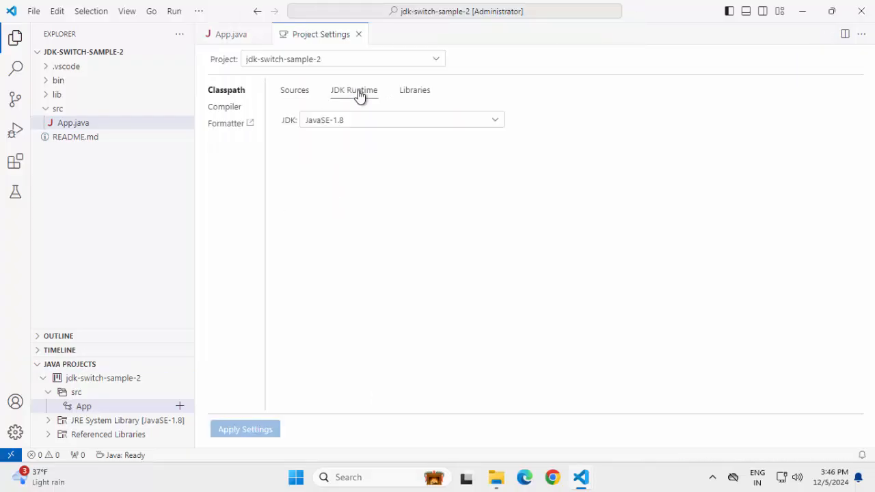
View the JDK Runtime setting in jdk-switch-sample-2's Project Settings, still JavaSE-1.8
left_click(402, 119)
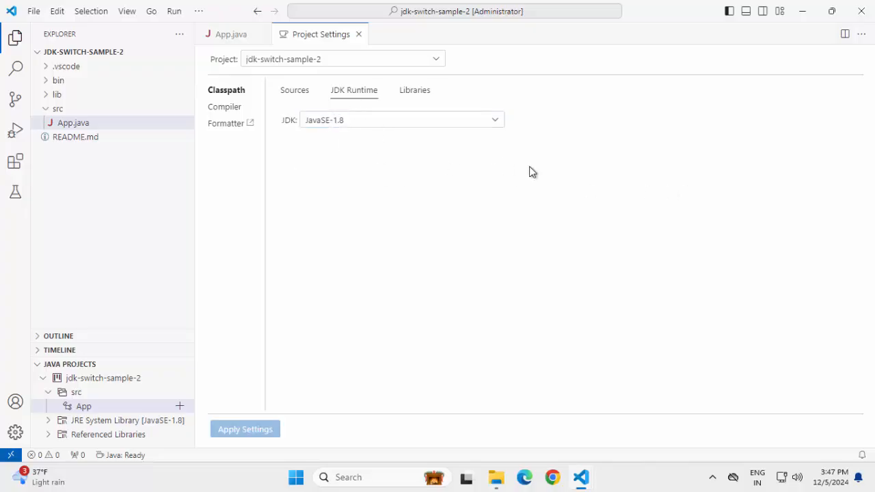
mouse_move(359, 34)
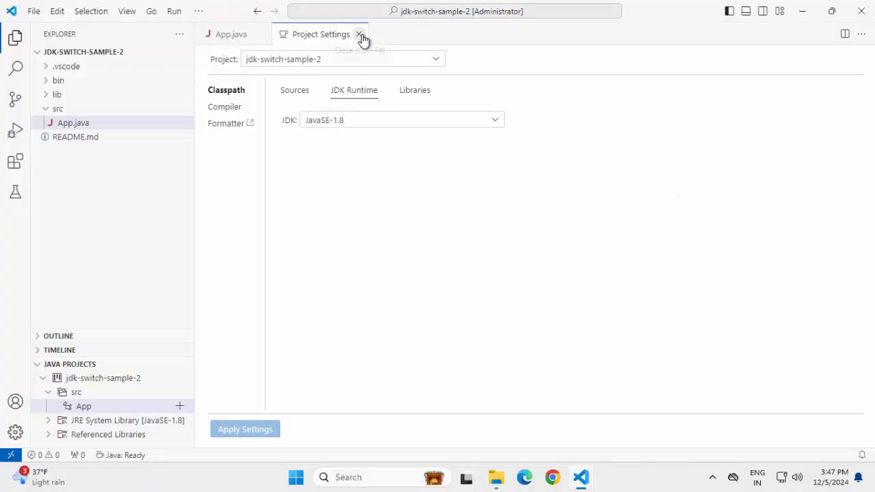
Reach the workspace-level Java runtimes setting and edit it in settings.json
left_click(360, 34)
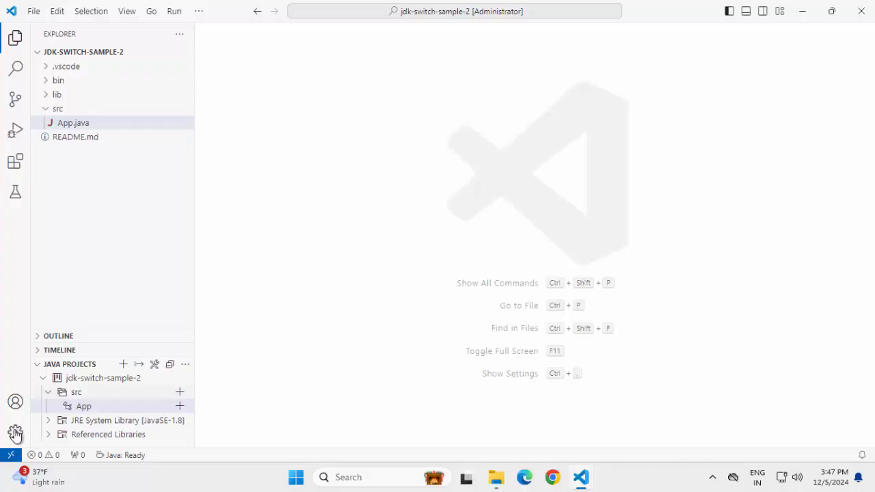
left_click(15, 433)
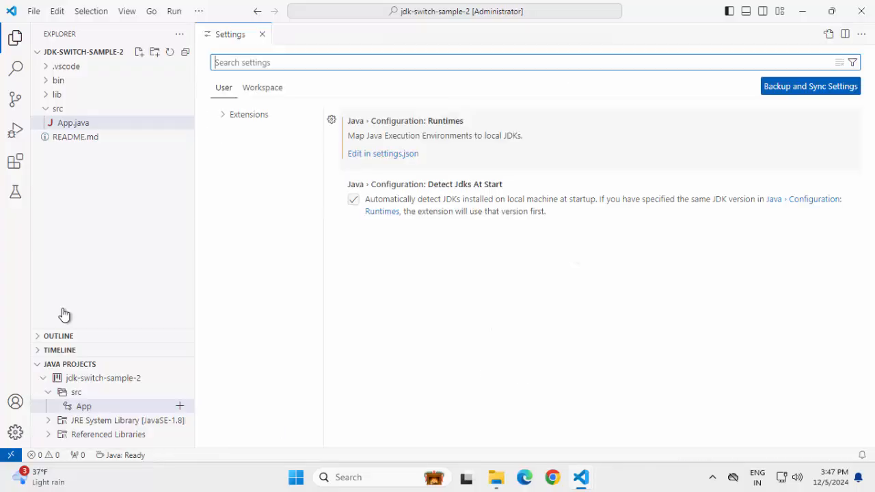
left_click(262, 87)
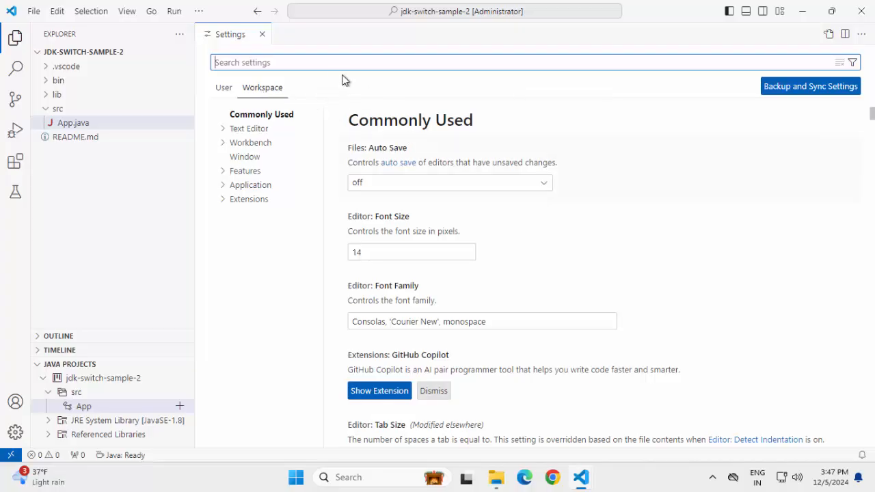
type("runtimes")
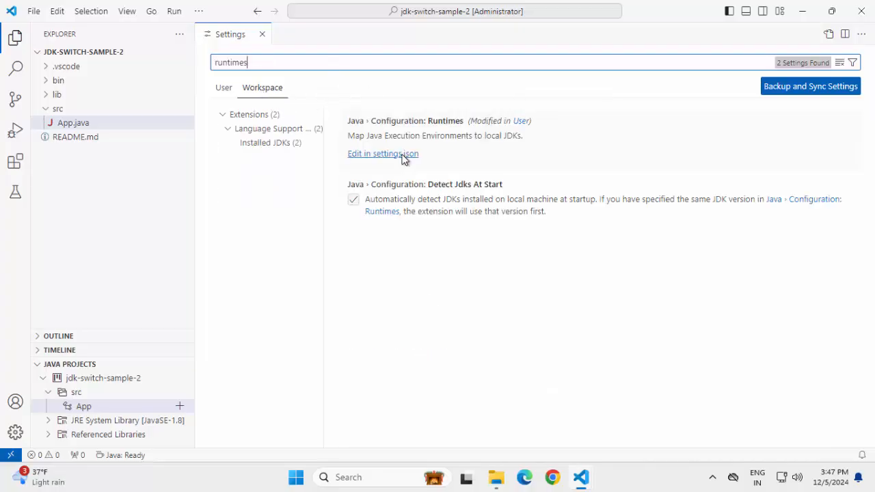
left_click(383, 153)
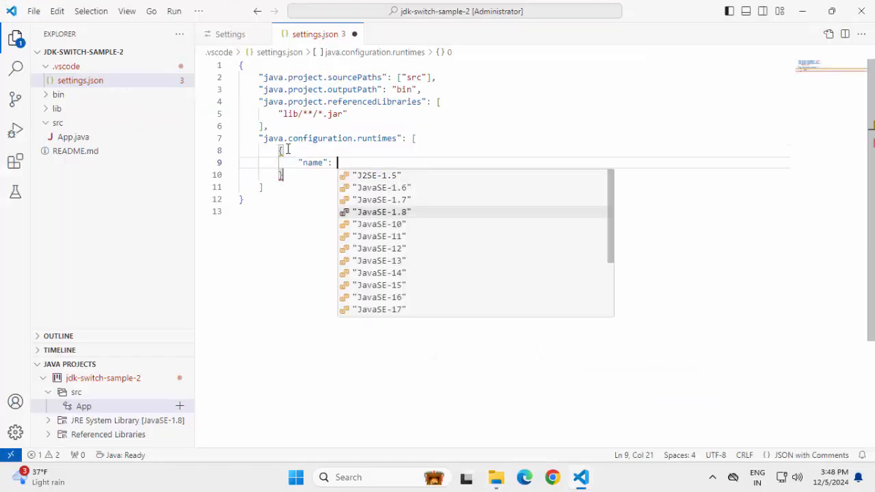
Add a JavaSE-17 runtime entry with path C:\All_Software\Java\jdk-17
left_click(379, 309)
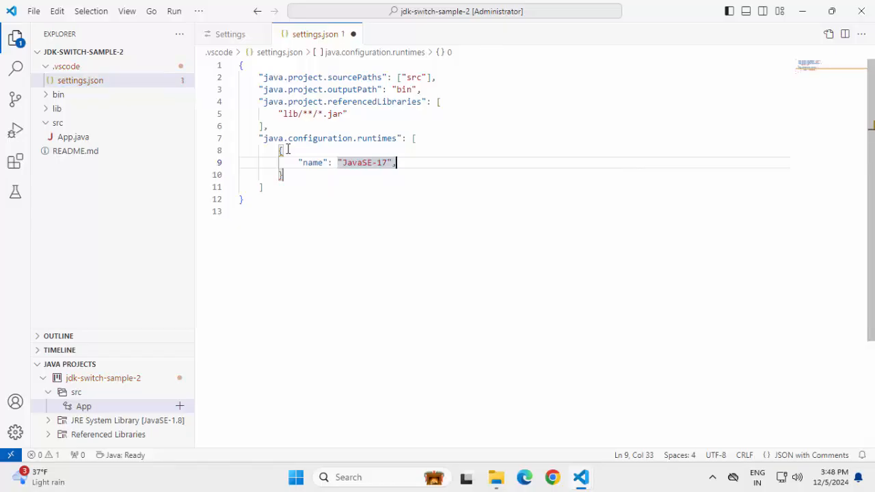
type("\"path\": \"")
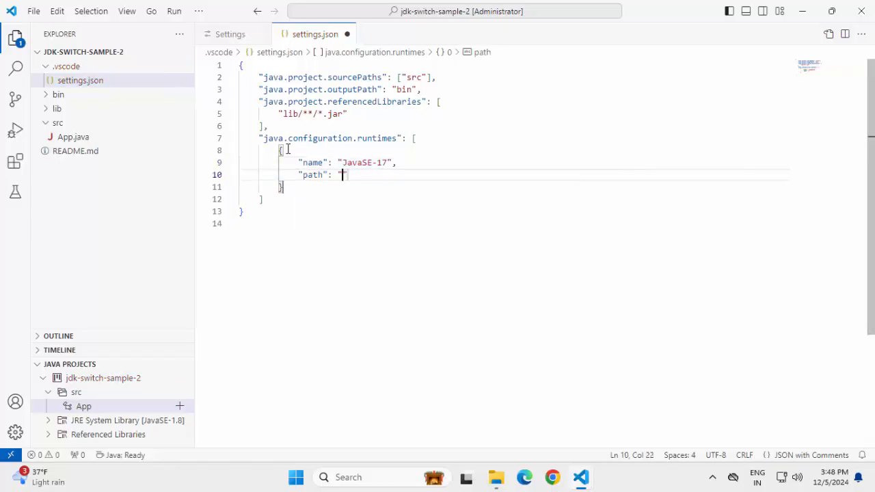
type("C:\\All_Software\\Java\\jdk-17")
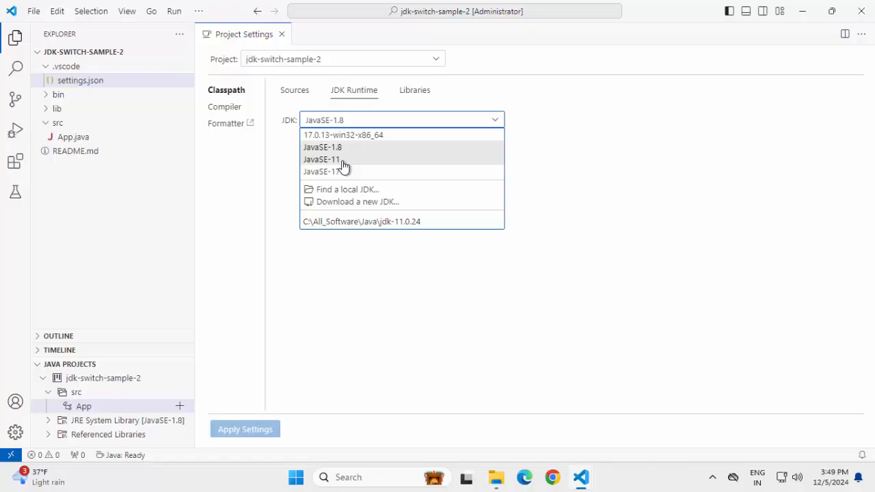
mouse_move(333, 171)
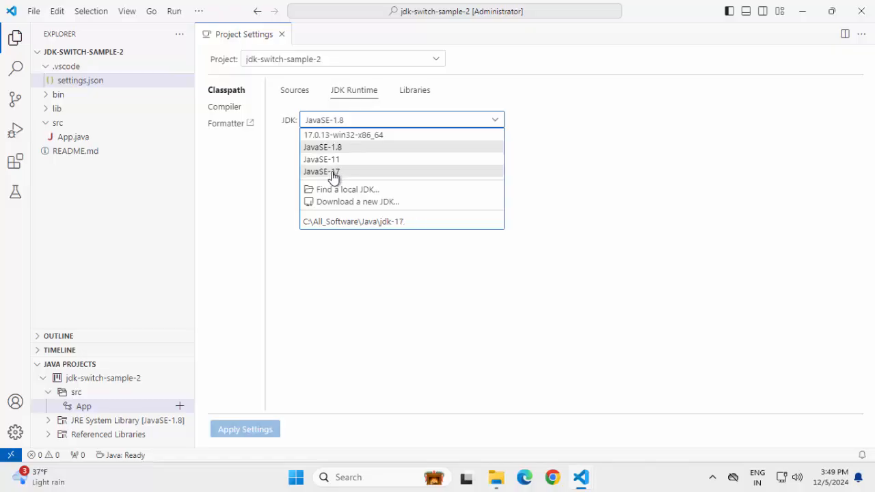
Choose JavaSE-17 as the project's JDK, set bytecode version 17, and apply the settings
left_click(225, 107)
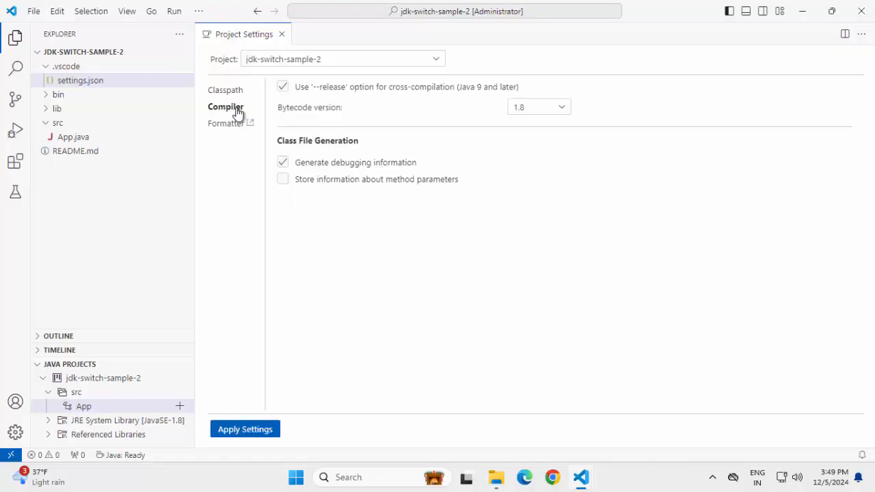
left_click(538, 107)
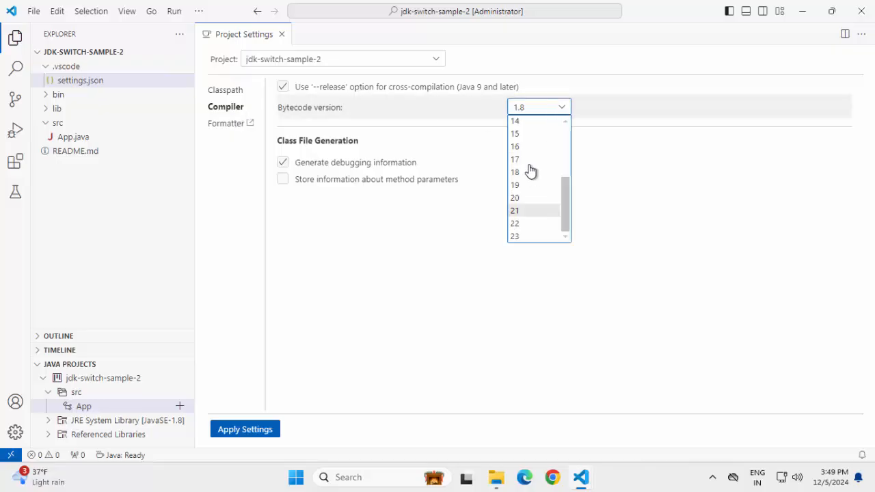
left_click(514, 159)
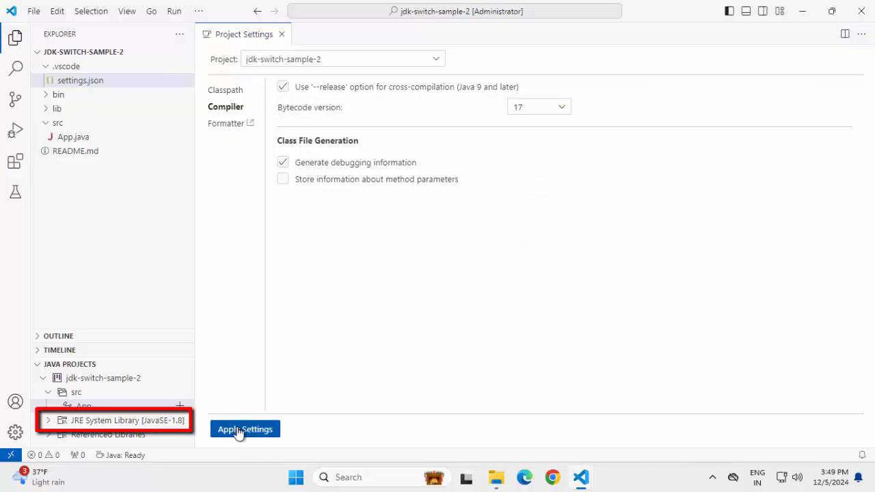
left_click(245, 429)
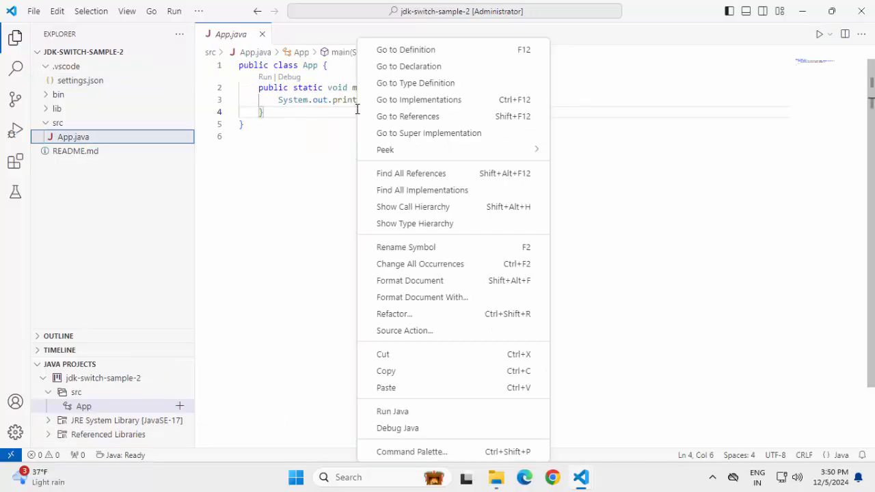
Run App.java printing Hello, World!, then paste java.version and java.runtime.version printing code into main
left_click(392, 411)
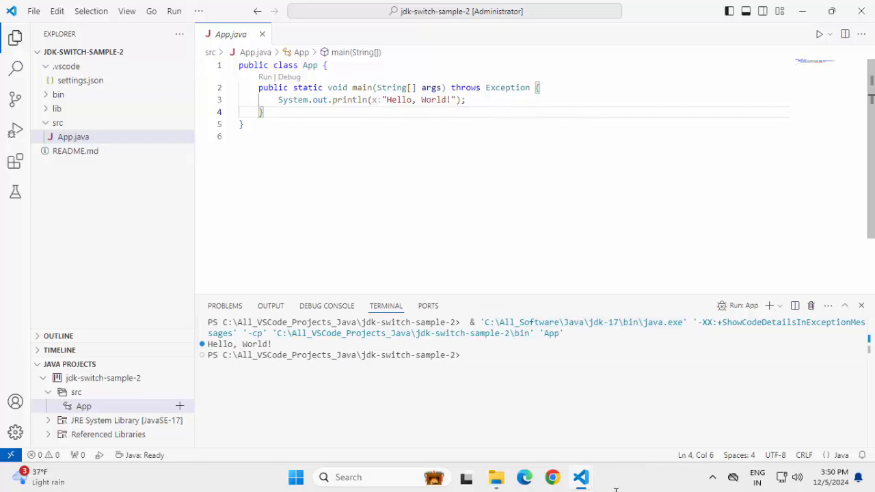
mouse_move(580, 477)
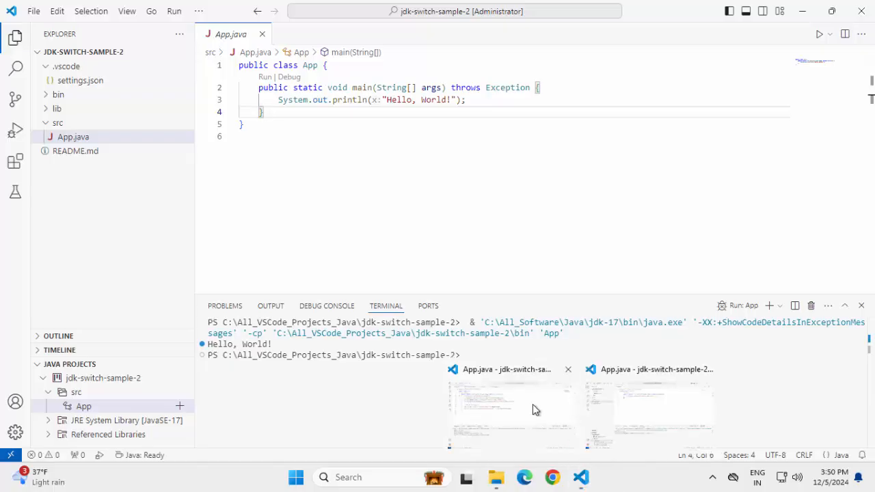
key("Enter")
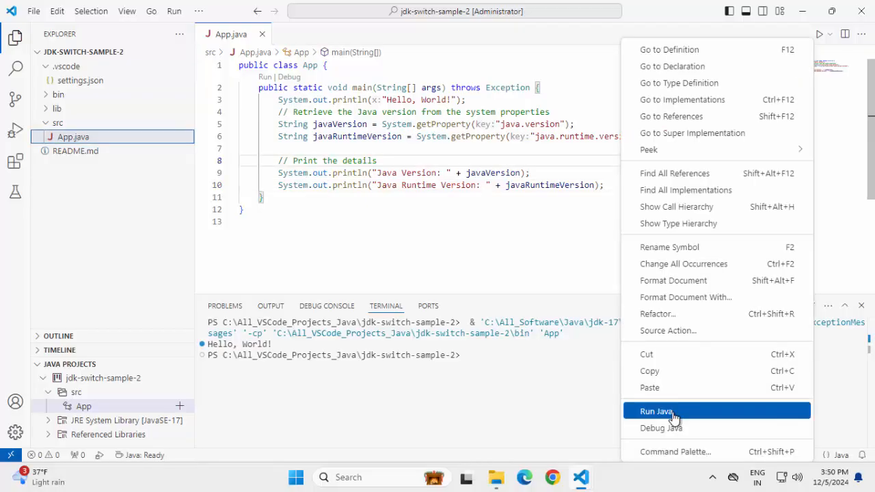
Run the updated App.java so the terminal reports Java Version 17.0.12 and Runtime 17.0.12+8-LTS-286
left_click(656, 411)
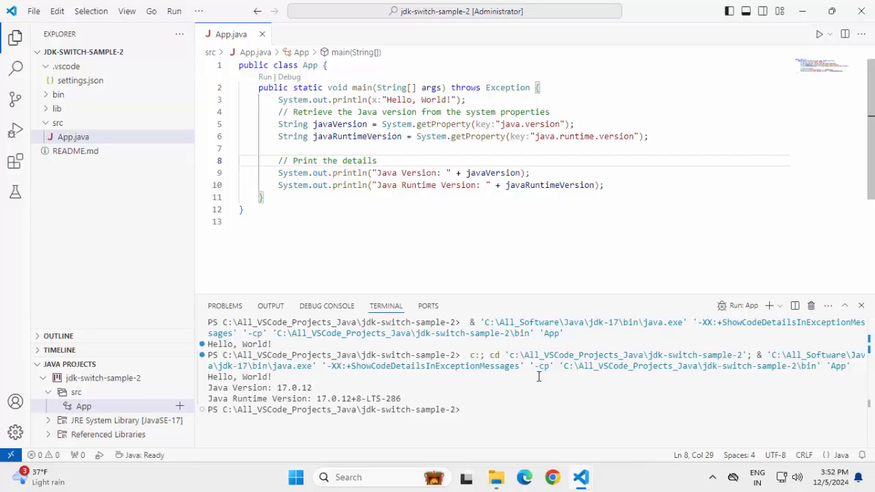
left_click(377, 161)
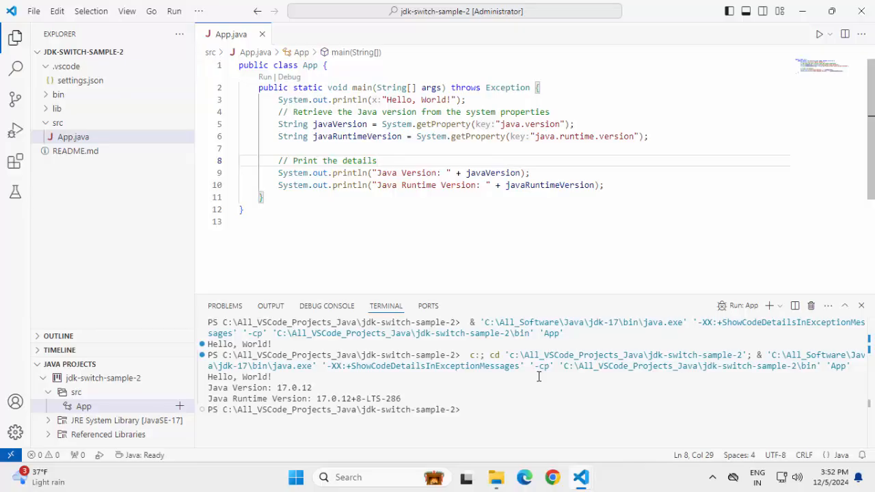
left_click(377, 161)
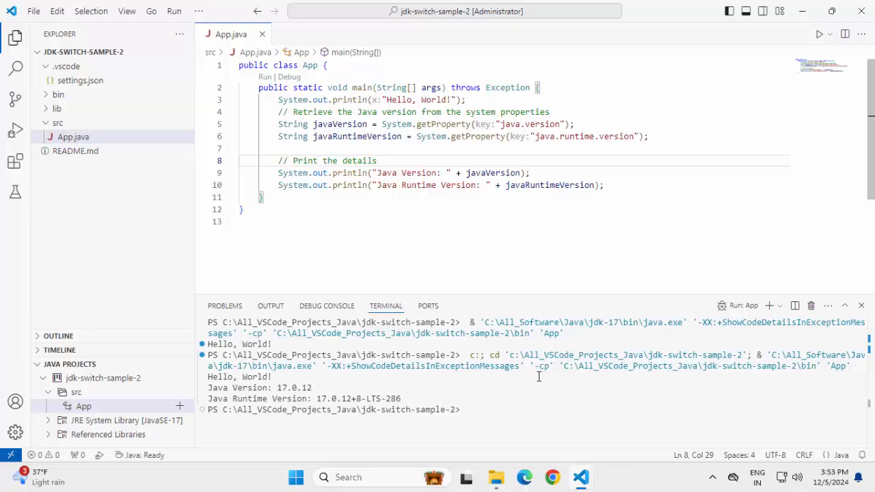
left_click(376, 160)
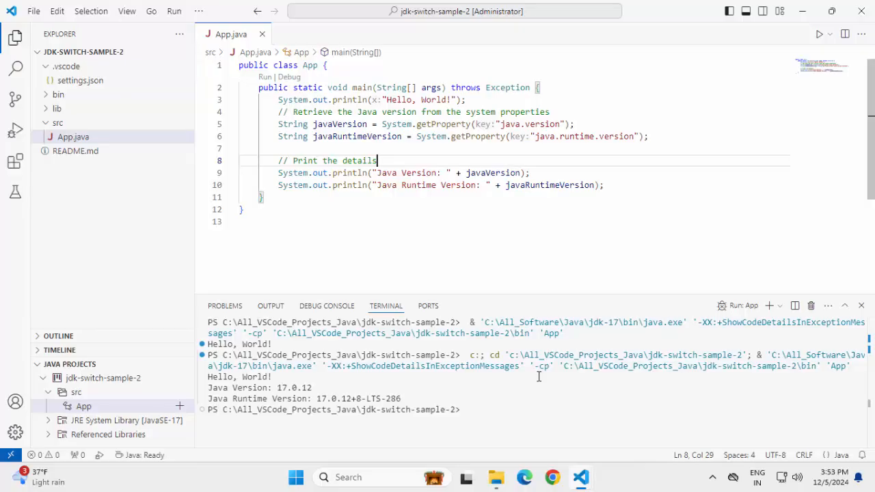